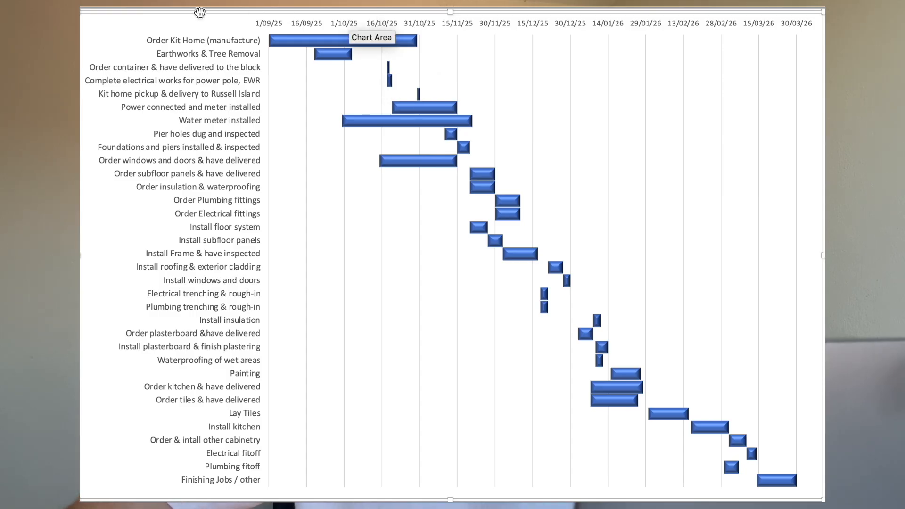
mouse_move(209, 31)
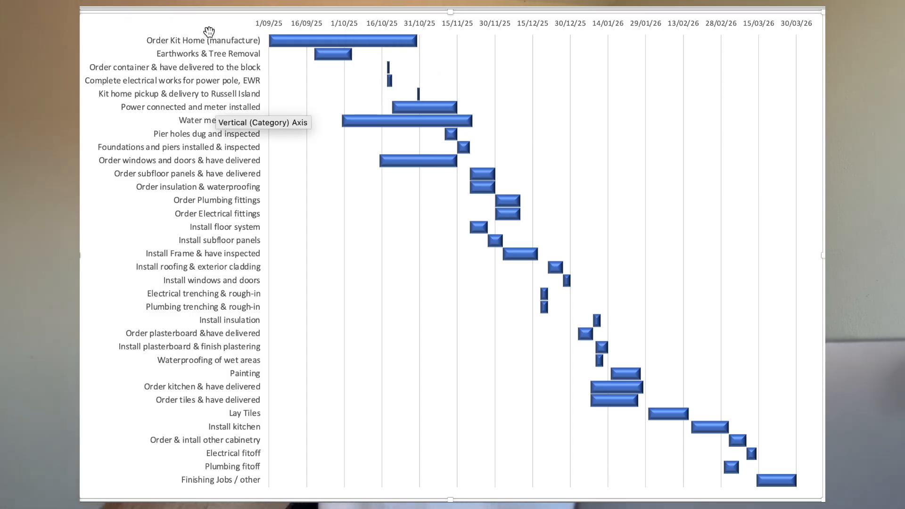
mouse_move(208, 28)
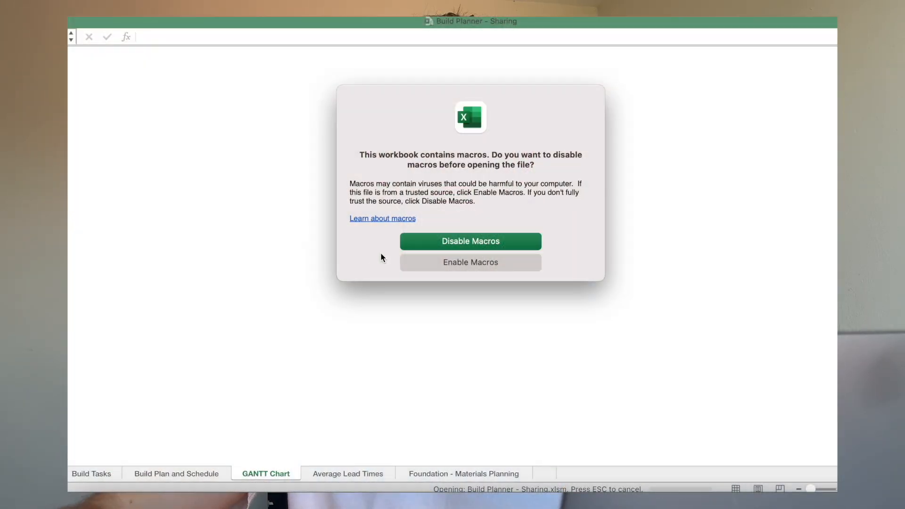
Get past the macros warning and bring the Build Planner workbook into view
click(470, 262)
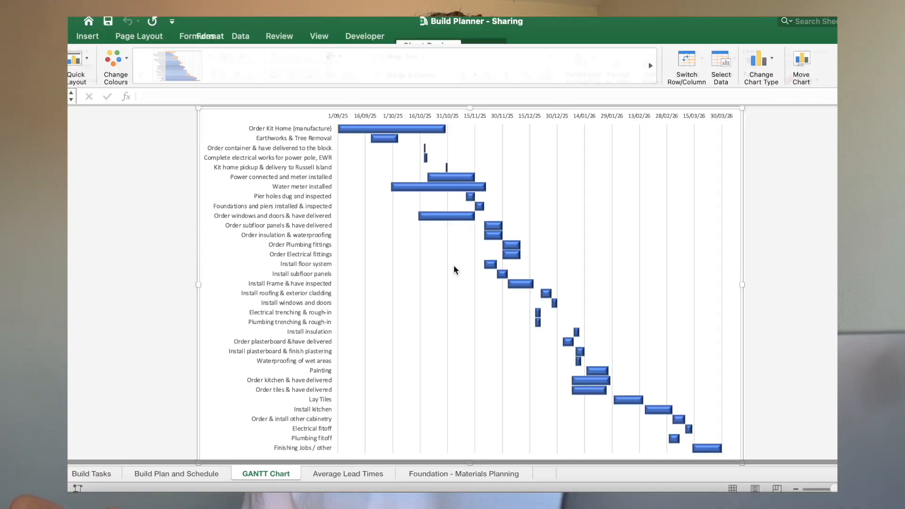
click(340, 473)
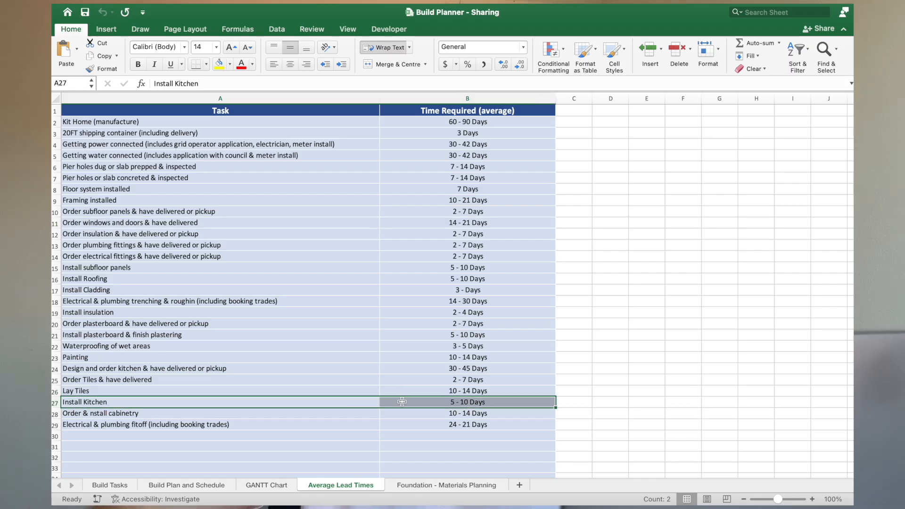
mouse_move(445, 191)
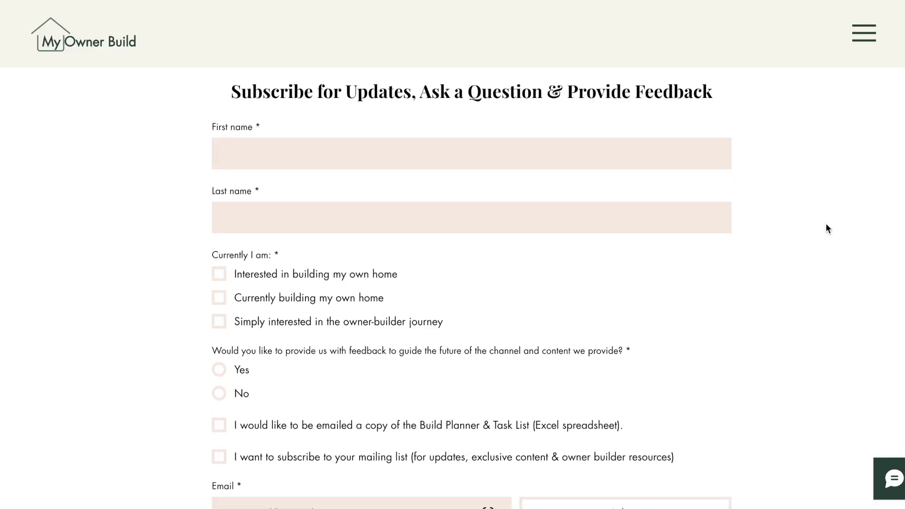
Scroll to the subscription form and tick the box for an emailed Build Planner copy
scroll(down, 3)
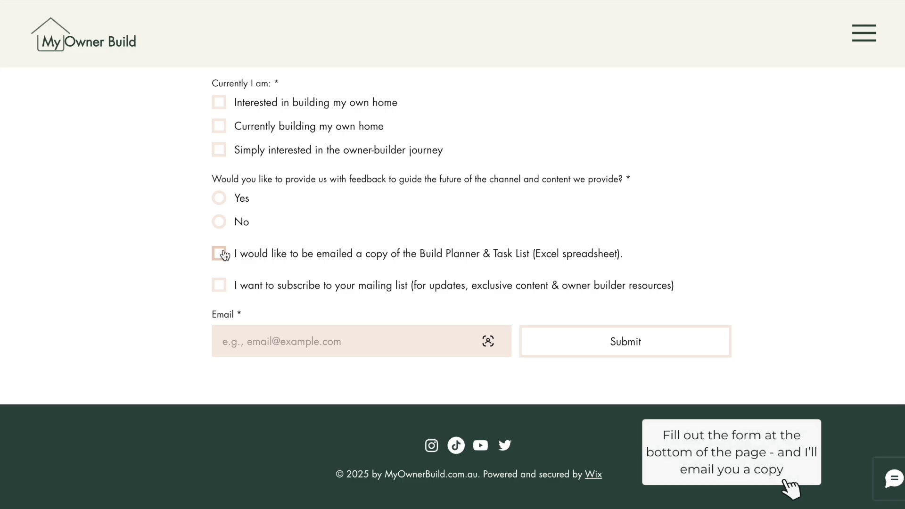
click(219, 254)
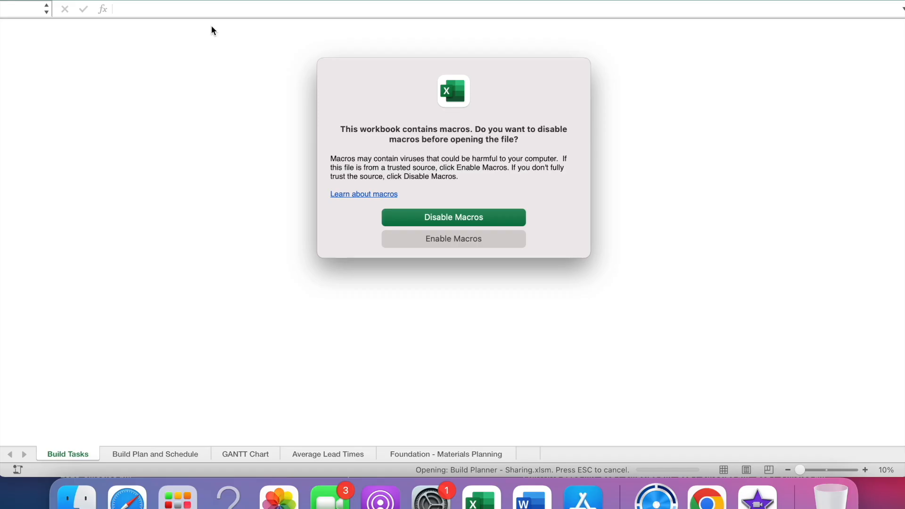
mouse_move(468, 216)
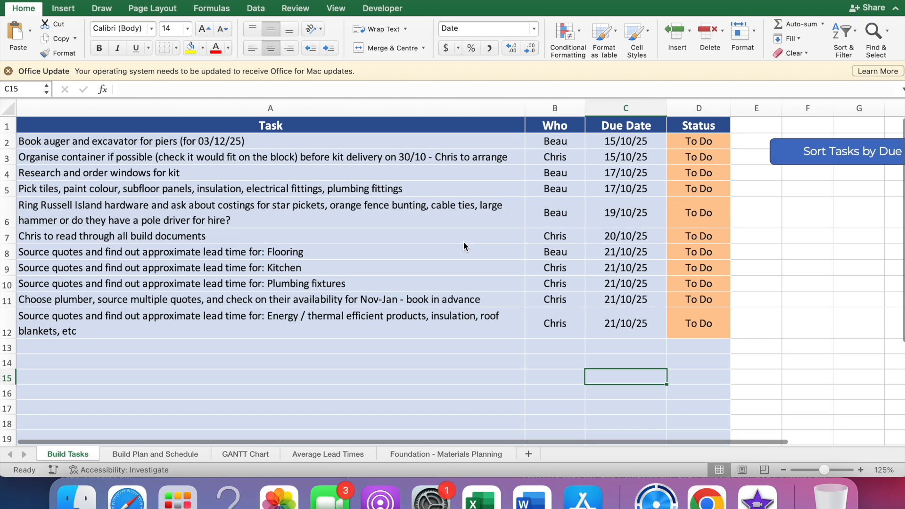
Dismiss the update notice covering the Build Tasks sheet
click(8, 71)
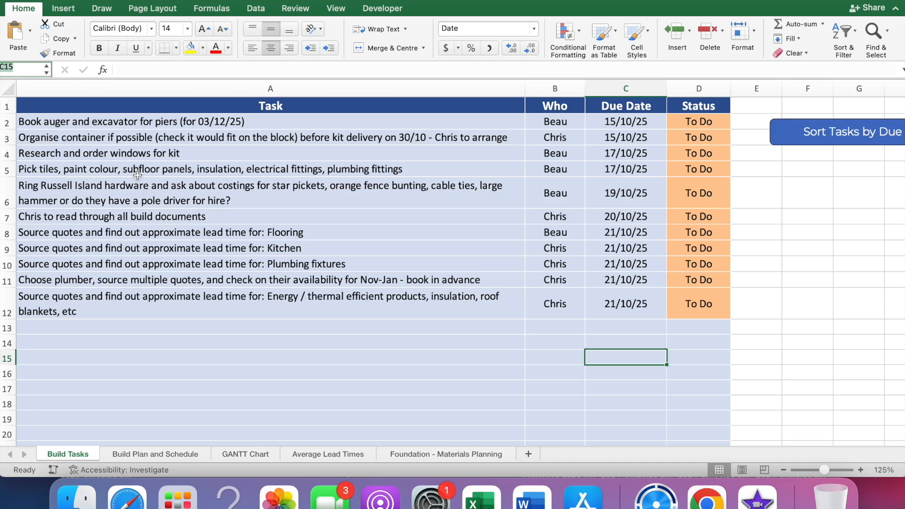
mouse_move(435, 152)
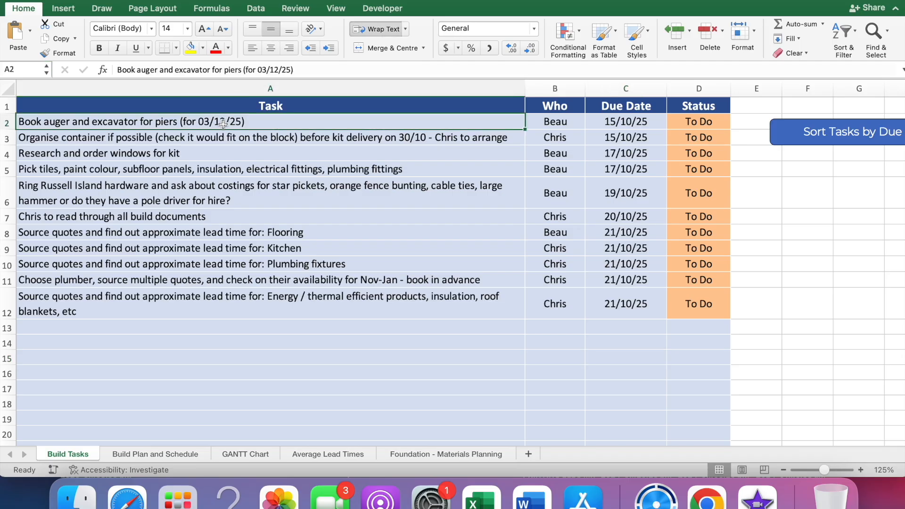
mouse_move(316, 108)
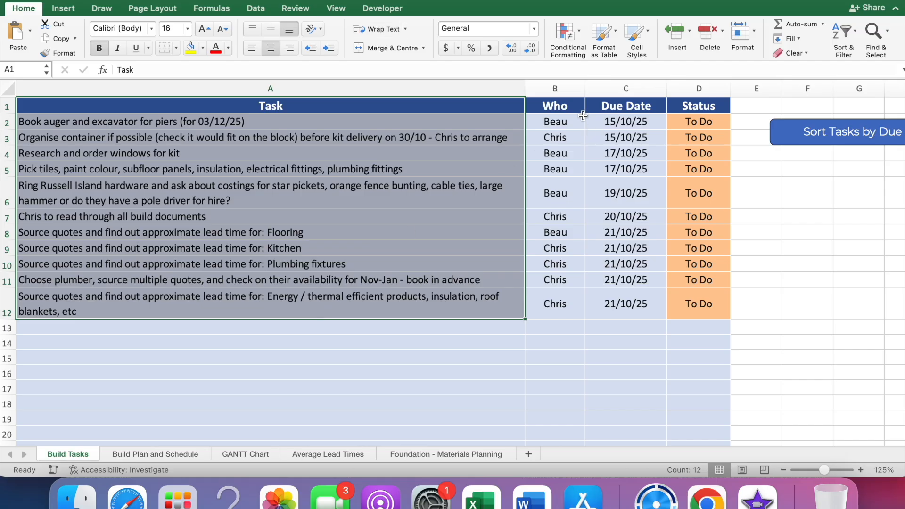
click(555, 105)
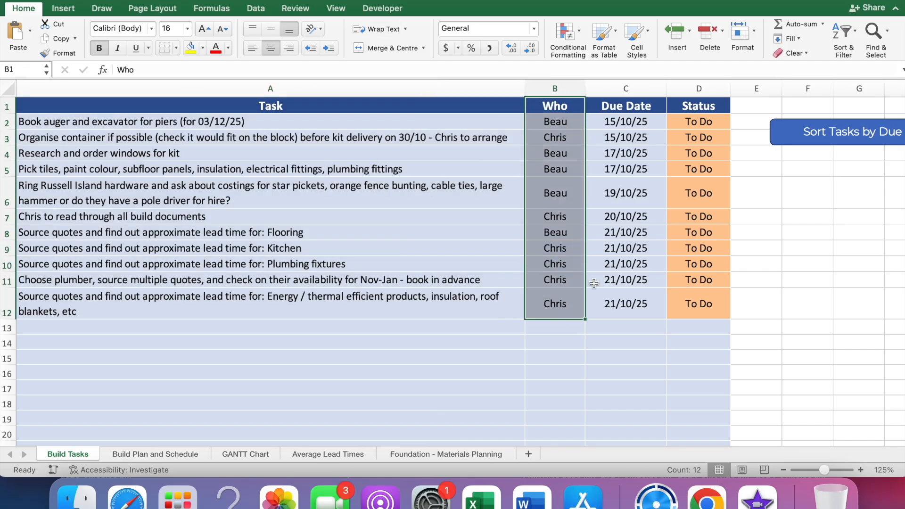
click(625, 105)
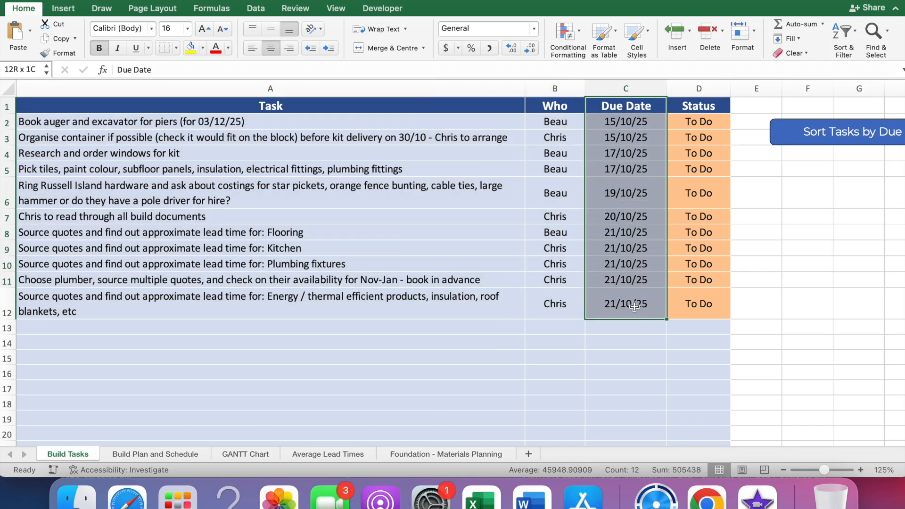
click(625, 105)
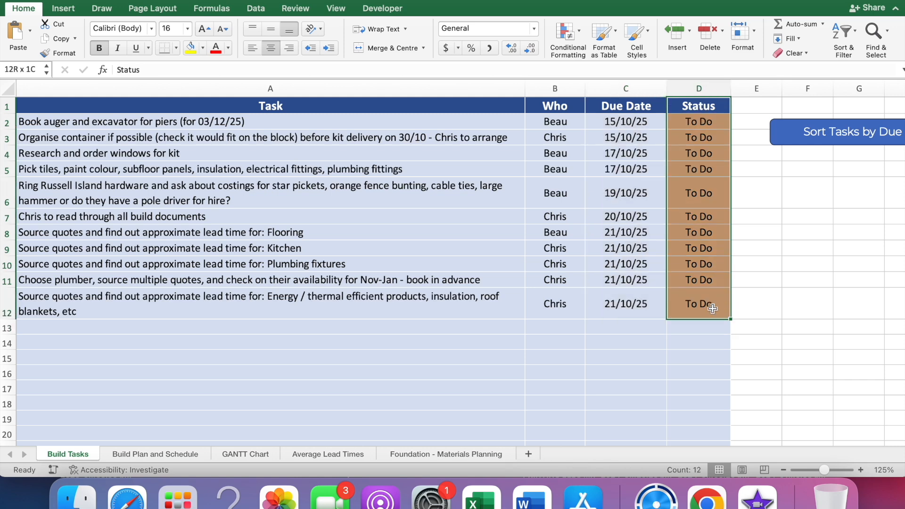
click(699, 105)
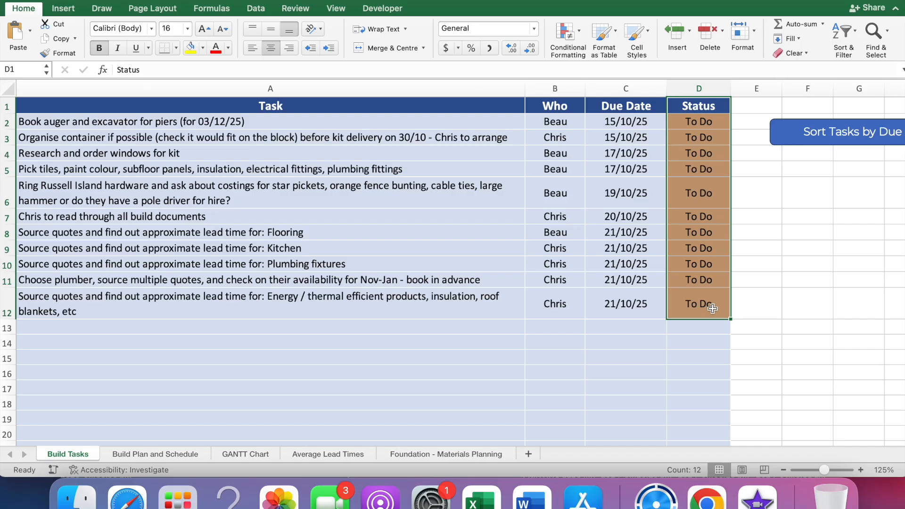
click(698, 121)
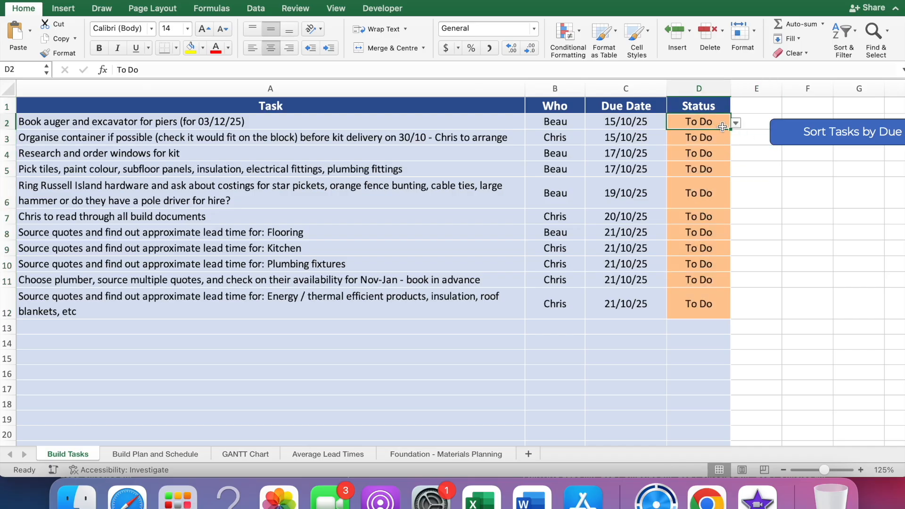
click(736, 122)
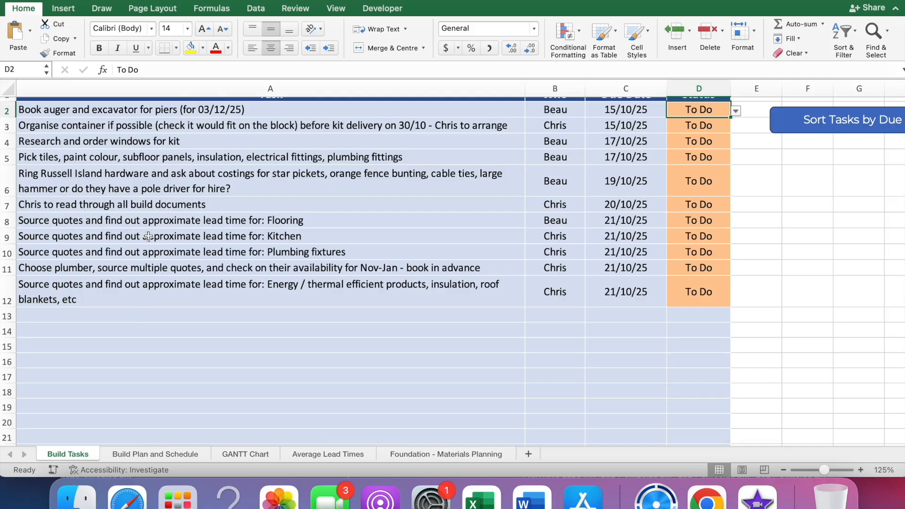
click(150, 109)
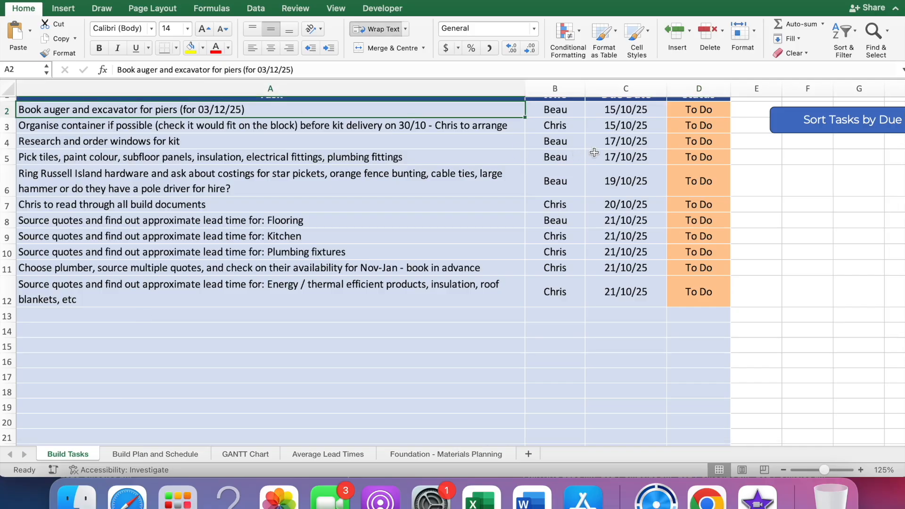
click(735, 122)
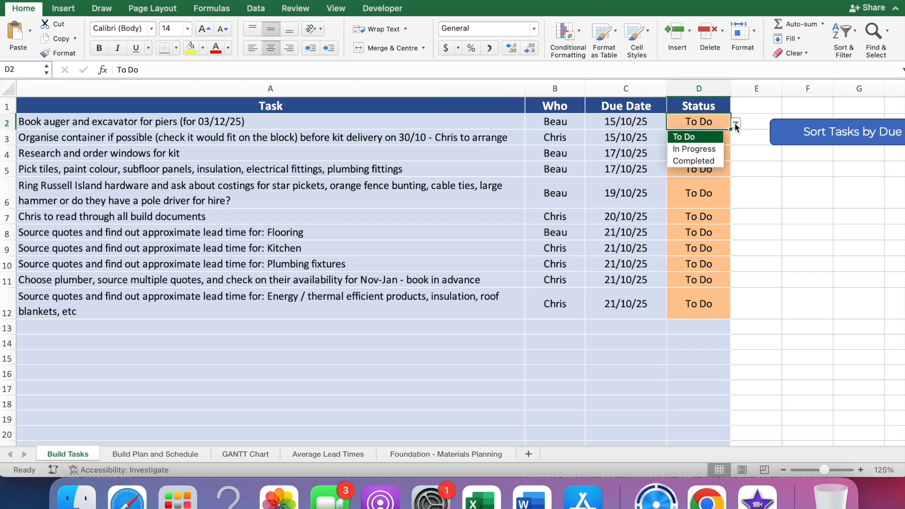
click(694, 161)
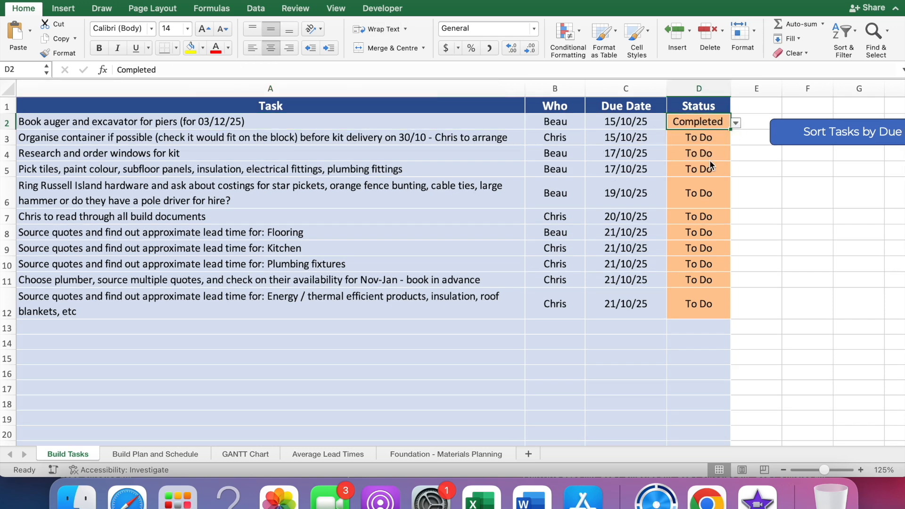
click(851, 132)
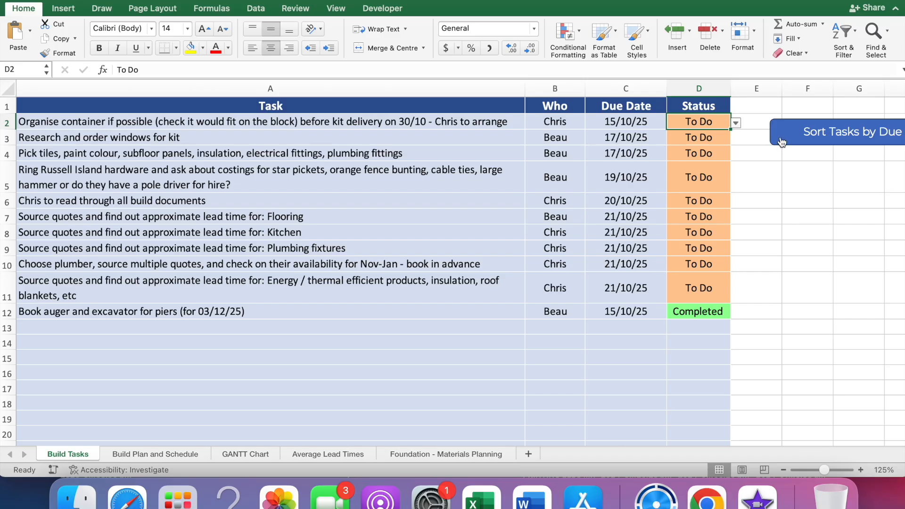
mouse_move(700, 317)
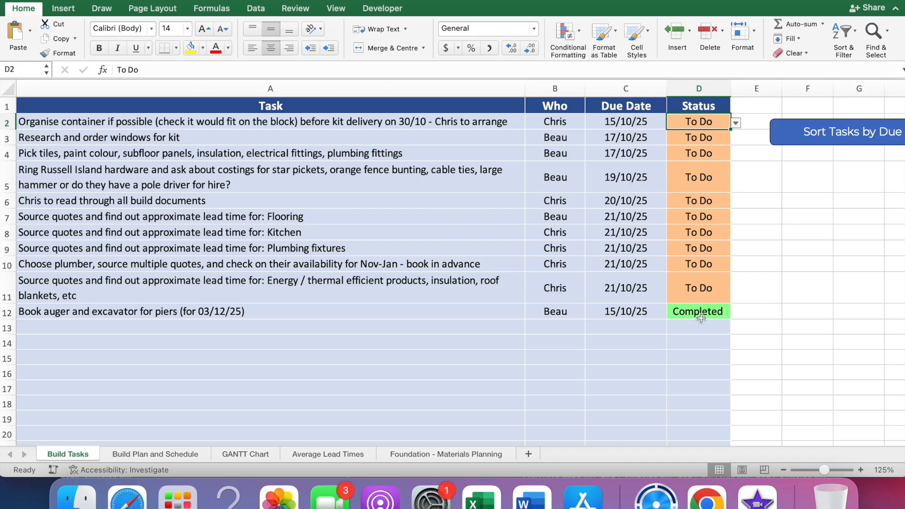
click(697, 311)
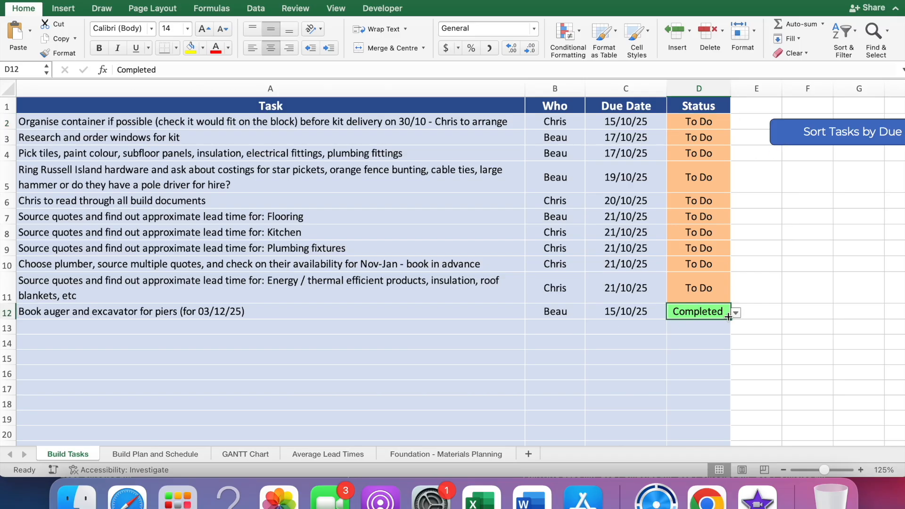
click(735, 312)
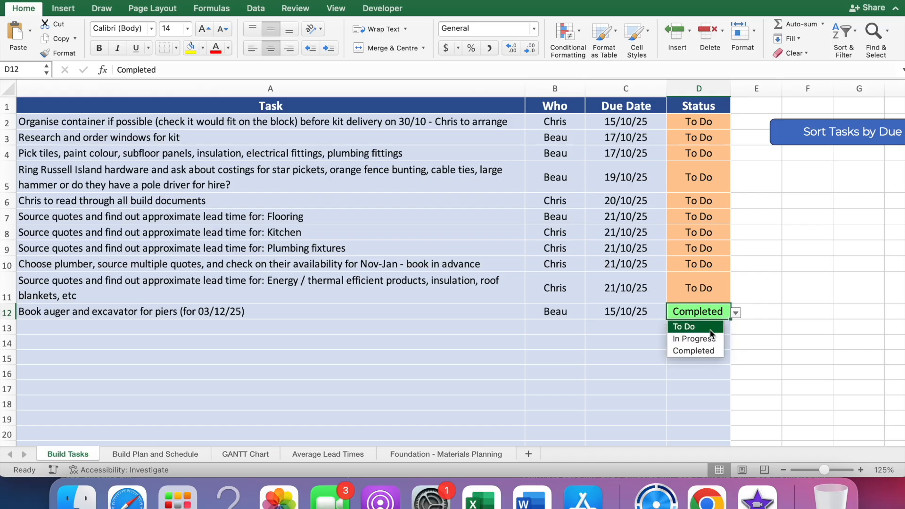
mouse_move(694, 338)
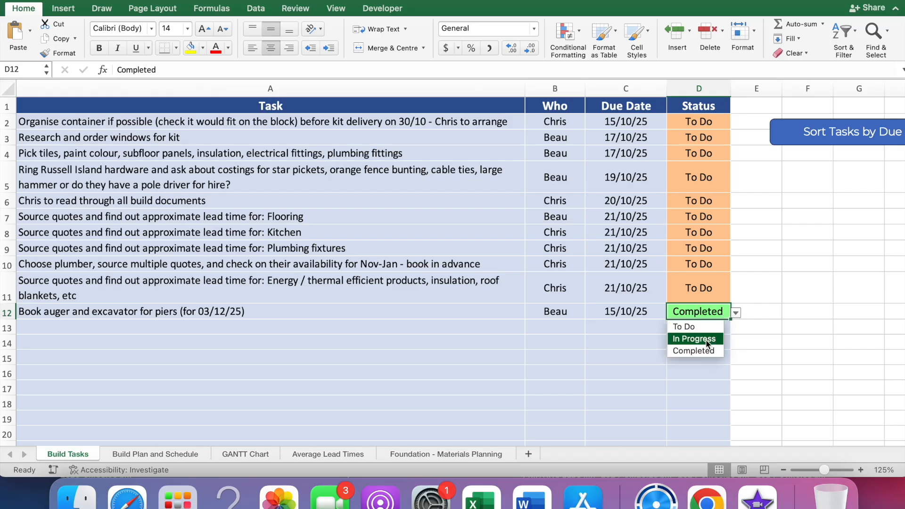
click(694, 339)
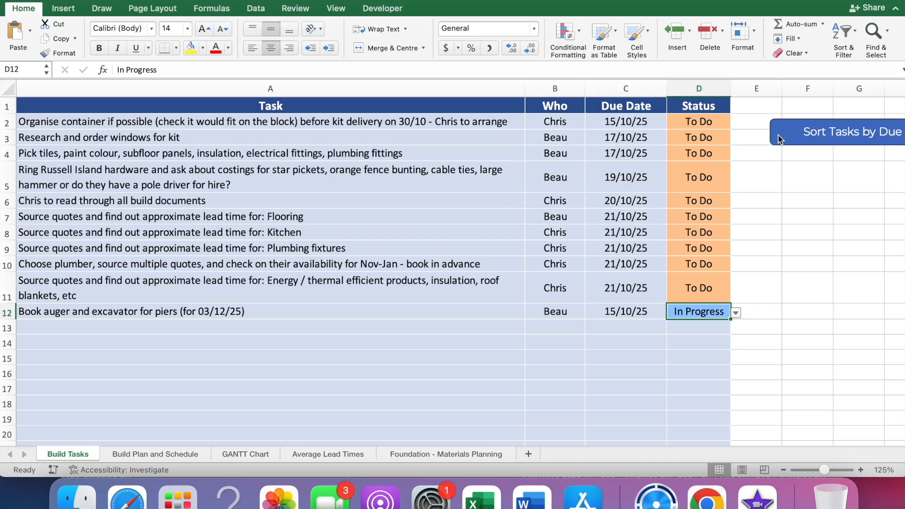
mouse_move(213, 126)
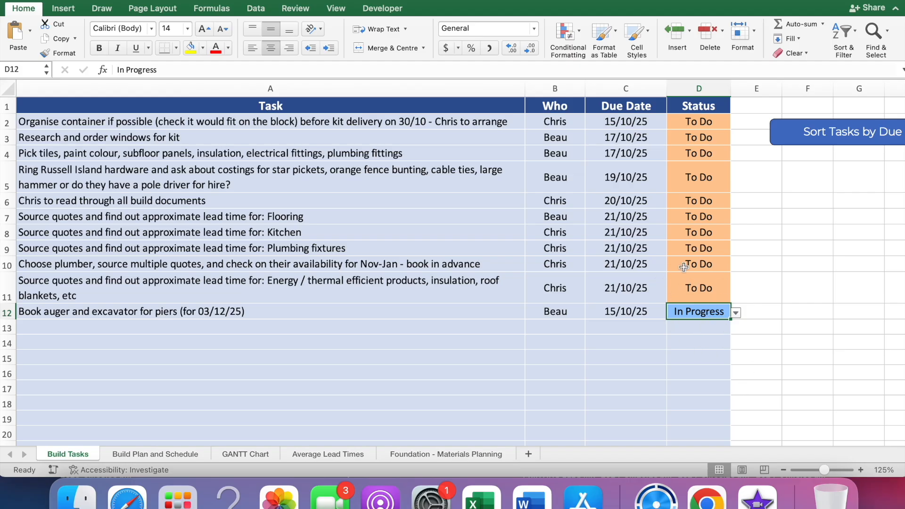
mouse_move(726, 355)
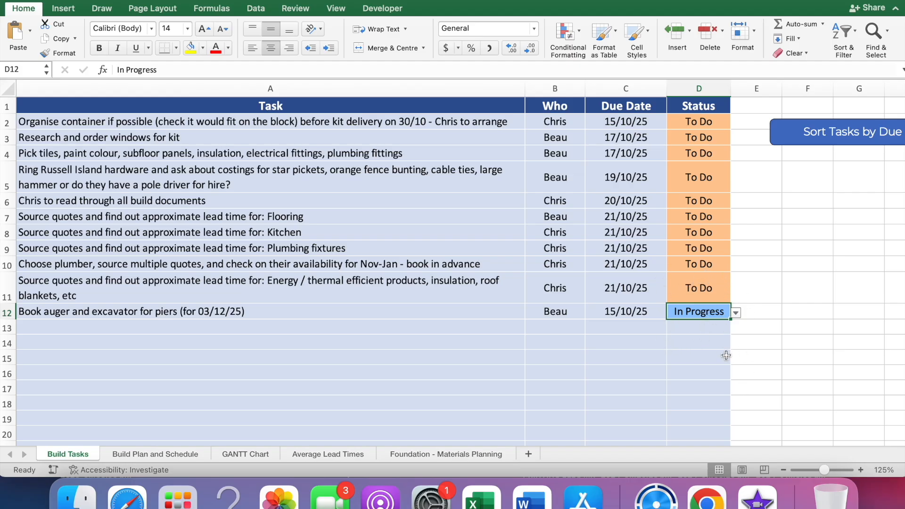
click(698, 178)
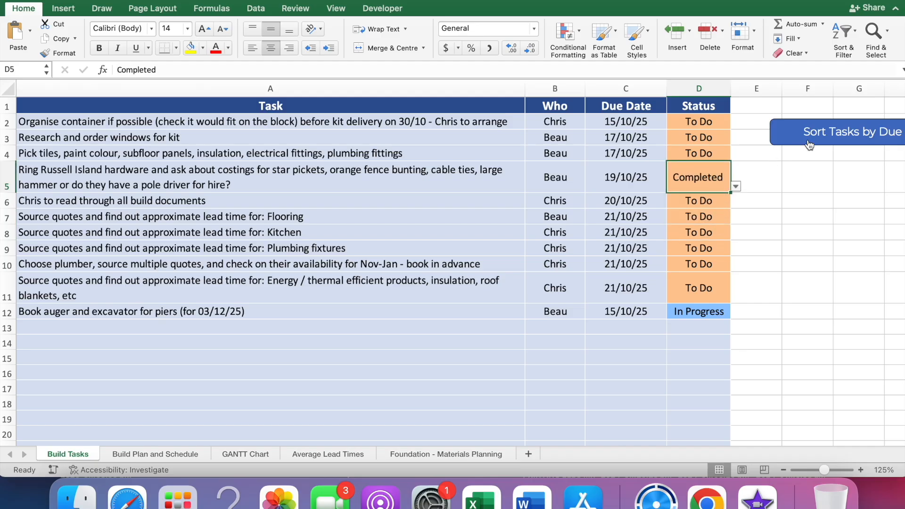
click(849, 132)
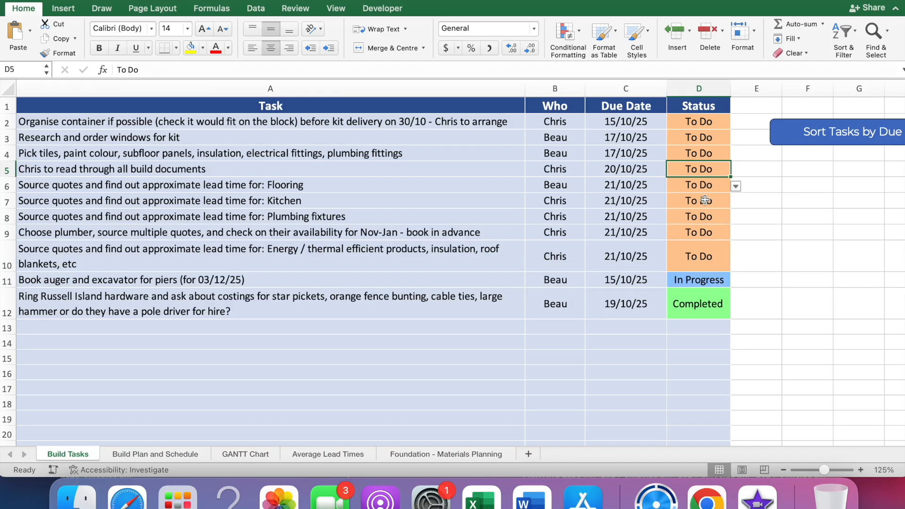
mouse_move(704, 280)
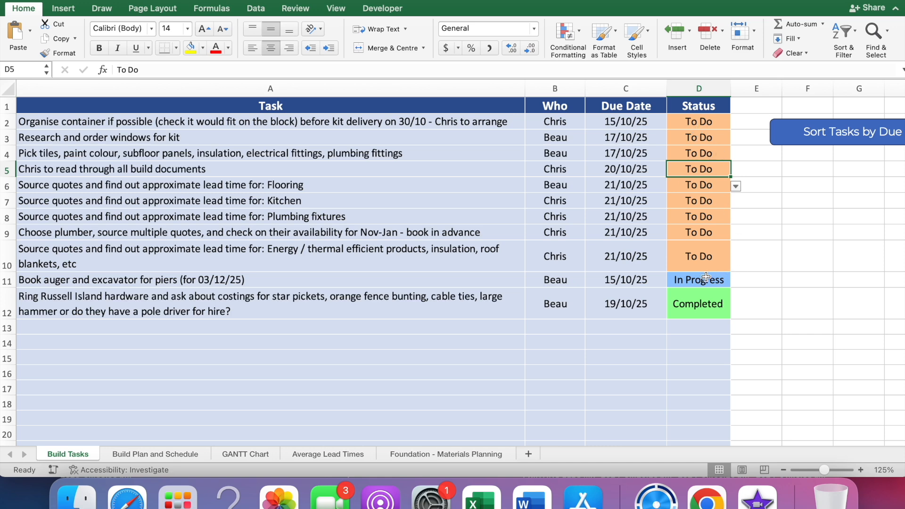
mouse_move(687, 310)
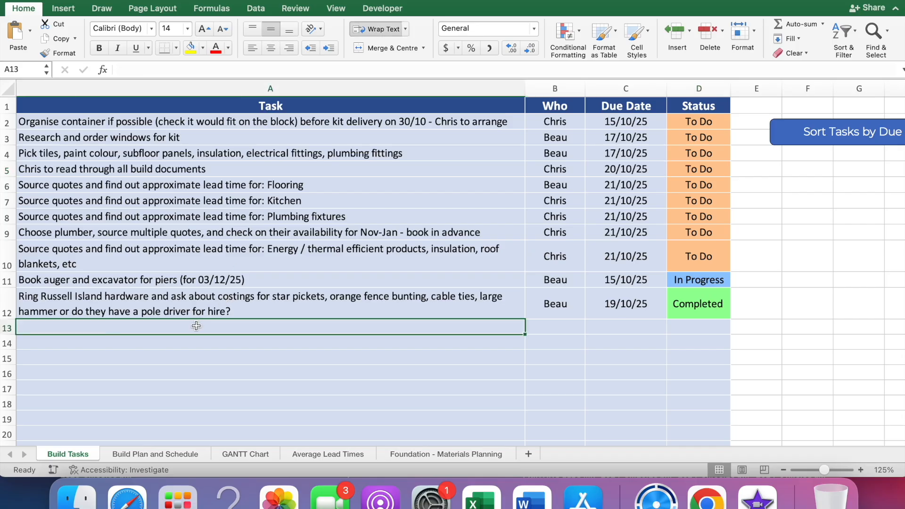
Enter 'Get a quote from the plumber' for Barry, due 19/10, and open its Status list
text(Get a quote from the plumber)
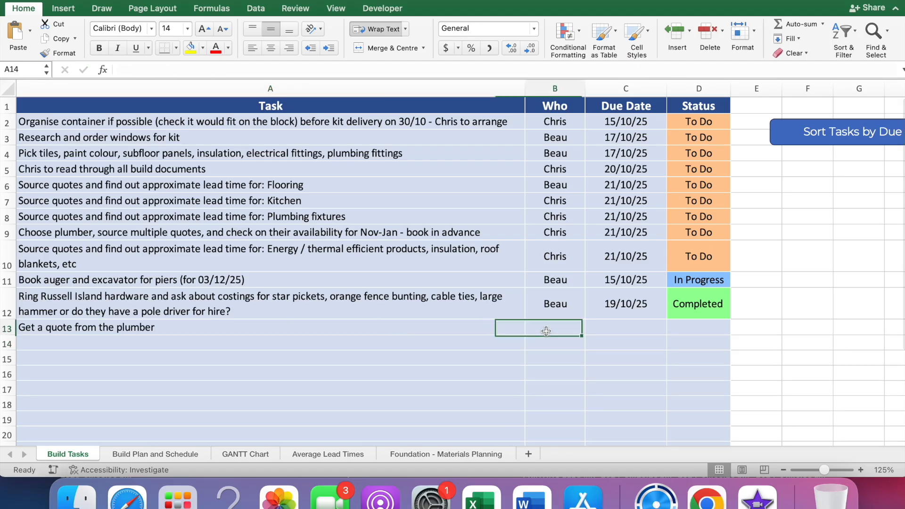
click(553, 327)
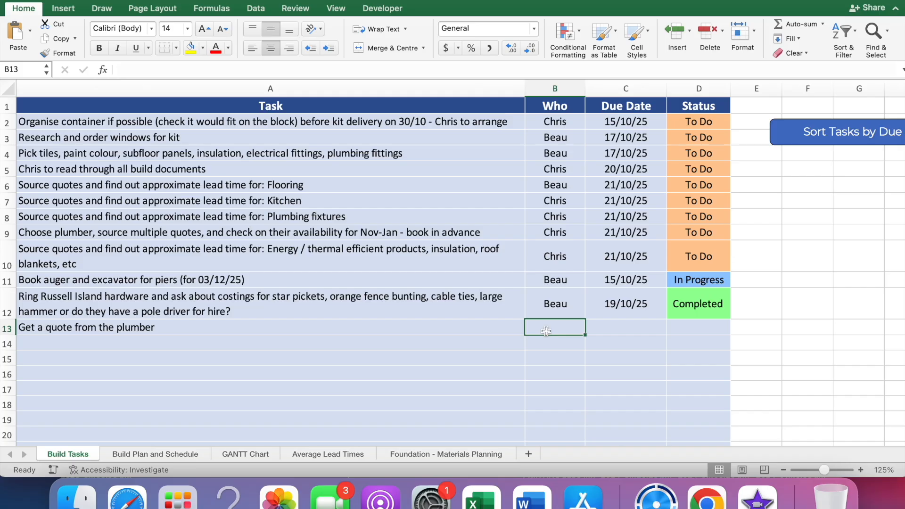
text(19/10/25)
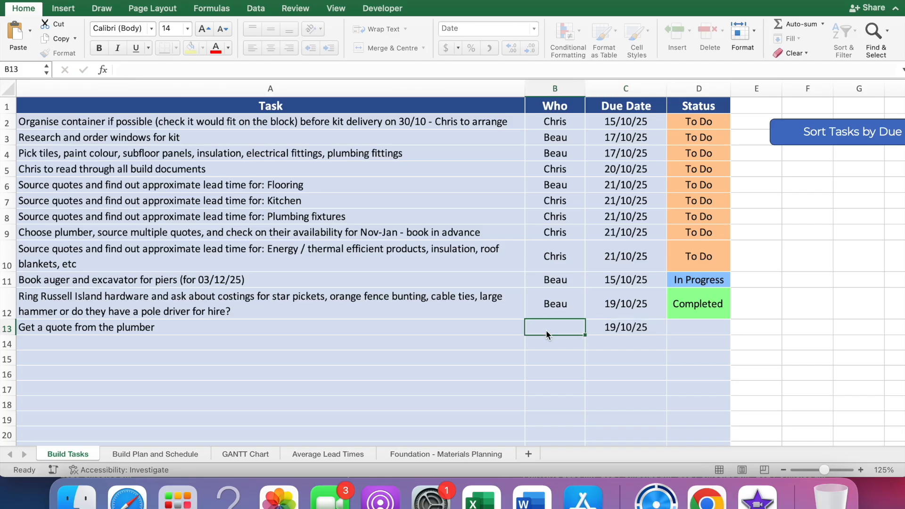
text(Chris)
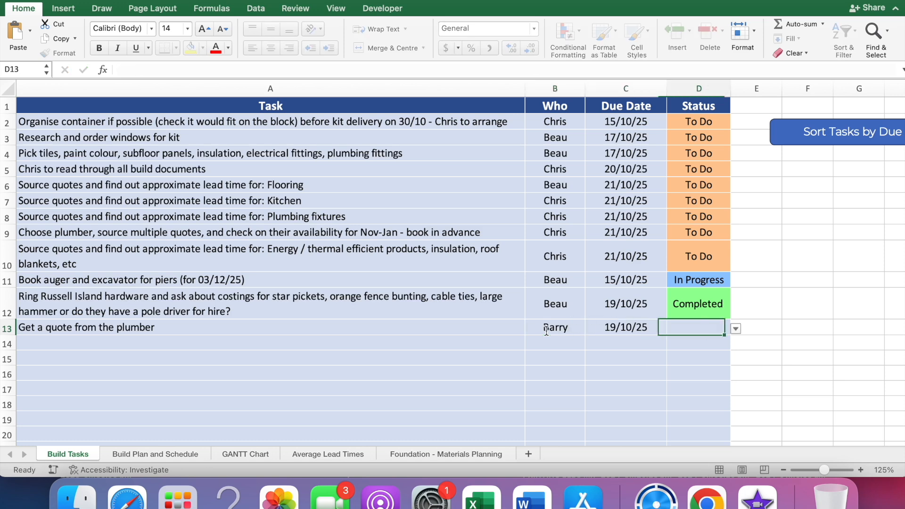
click(735, 328)
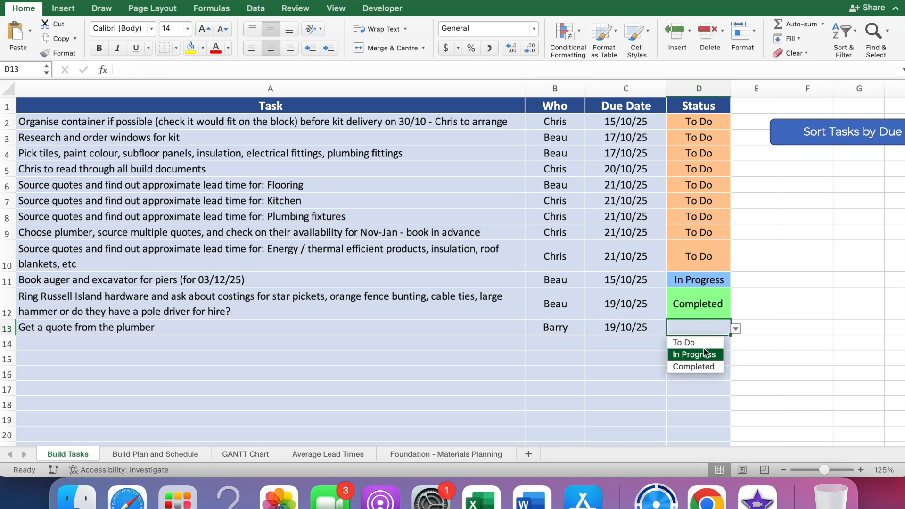
click(693, 367)
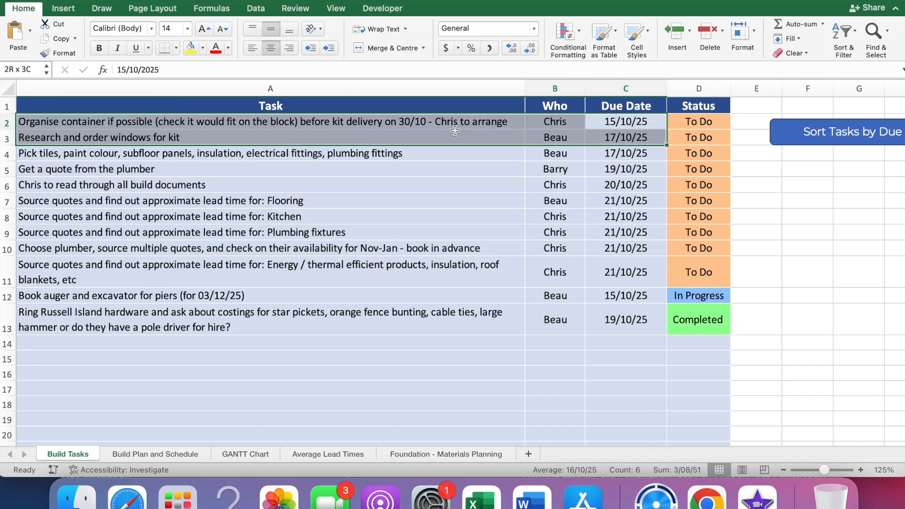
Mark the plumbing fixtures, windows research and build documents tasks Completed, then sort them last
click(626, 121)
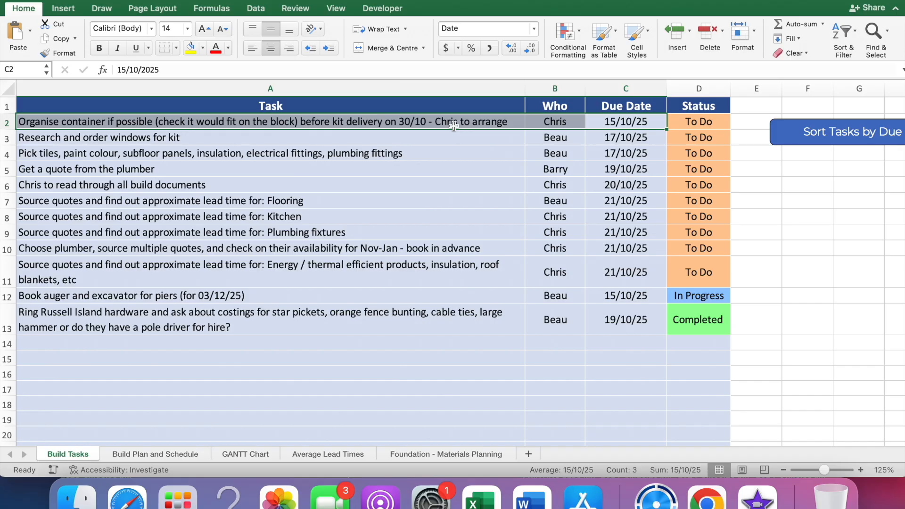
click(735, 139)
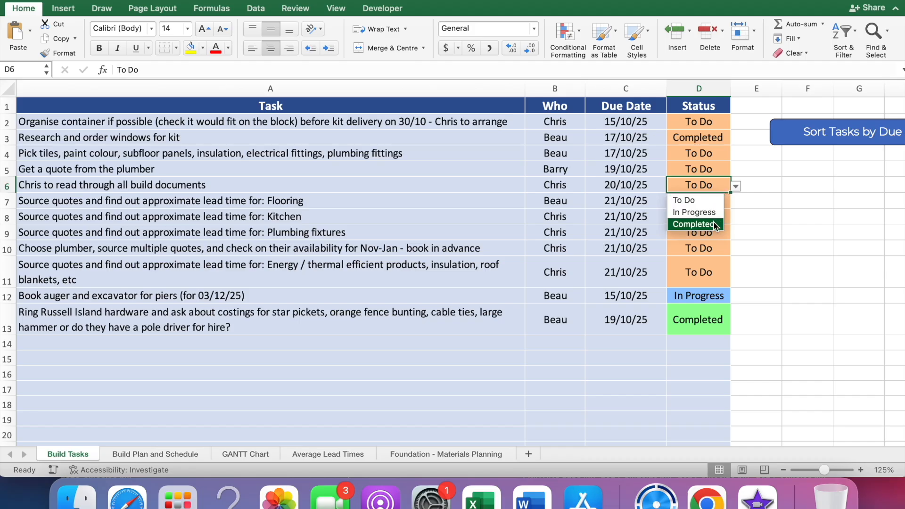
click(693, 224)
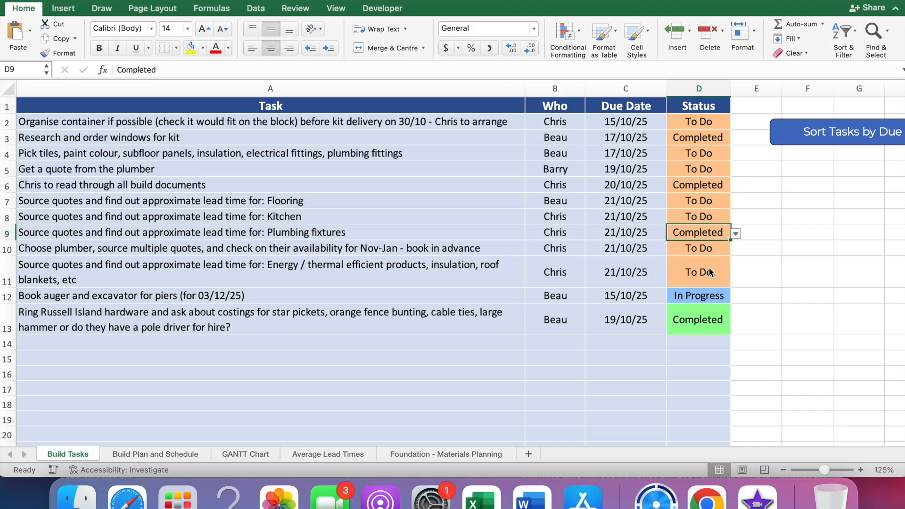
click(853, 131)
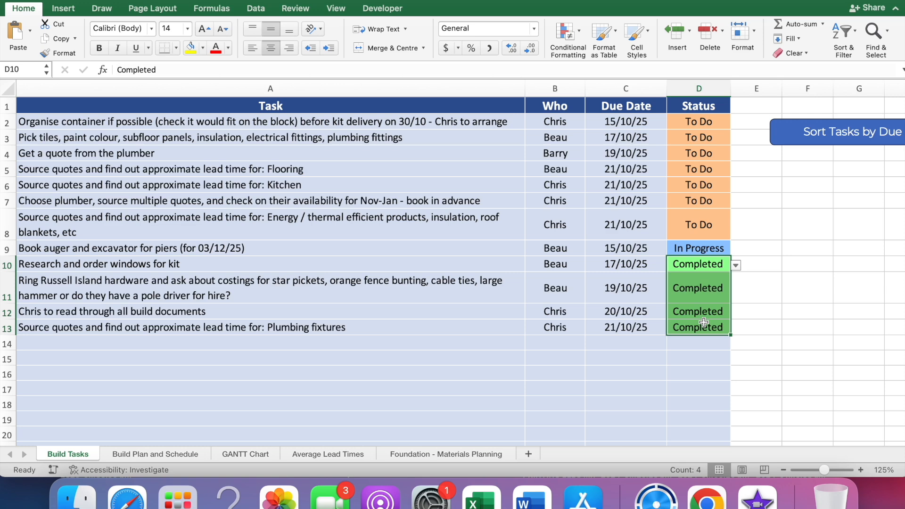
mouse_move(133, 277)
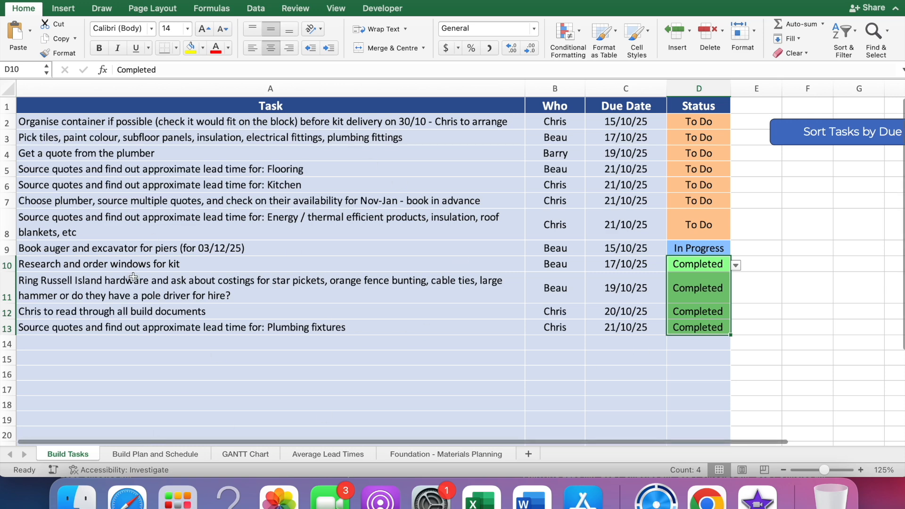
mouse_move(163, 462)
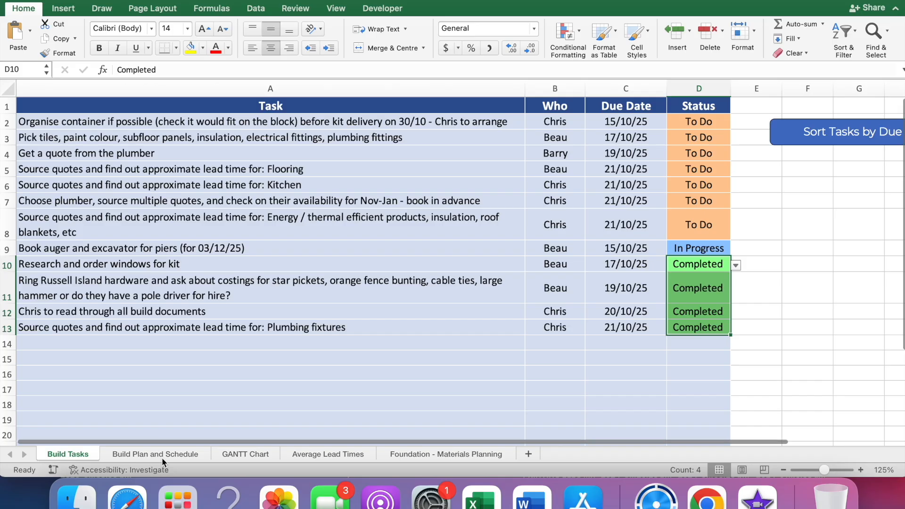
mouse_move(155, 385)
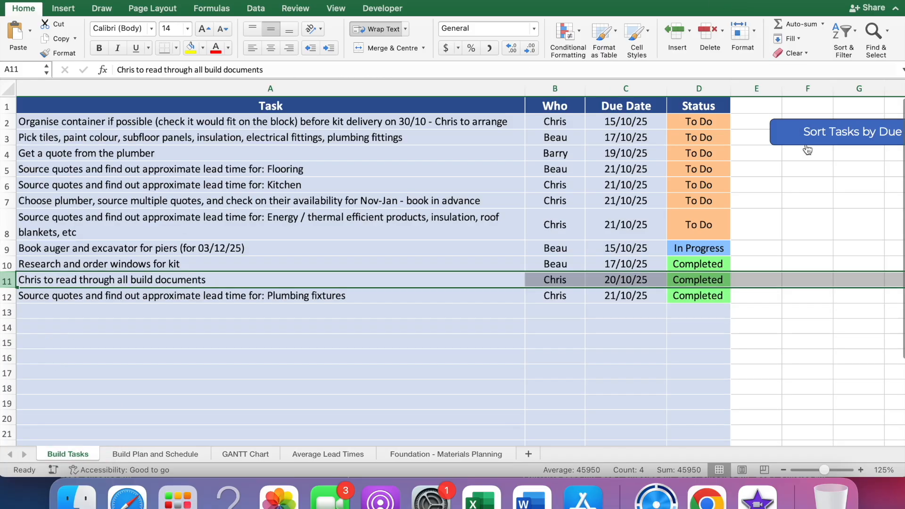
mouse_move(181, 250)
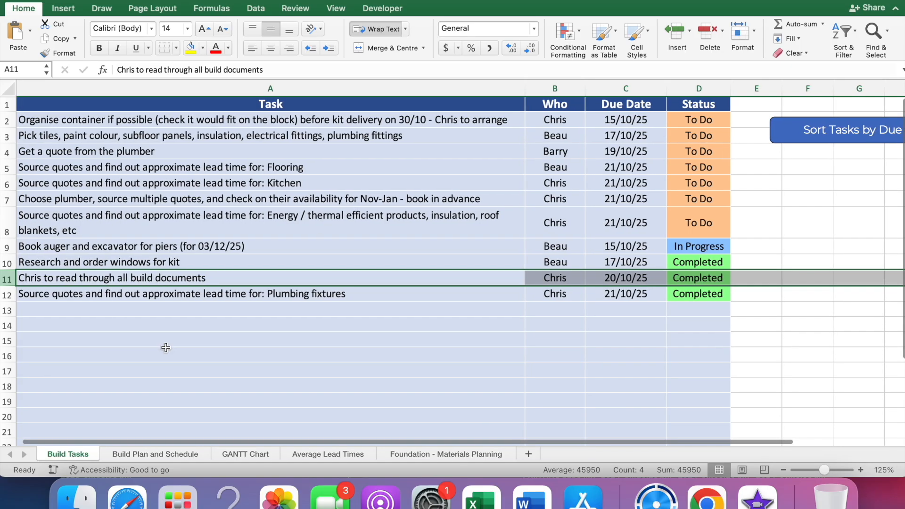
Review Build Plan and Schedule dates, selecting the kit home order's start and end, then view GANTT Chart
click(154, 453)
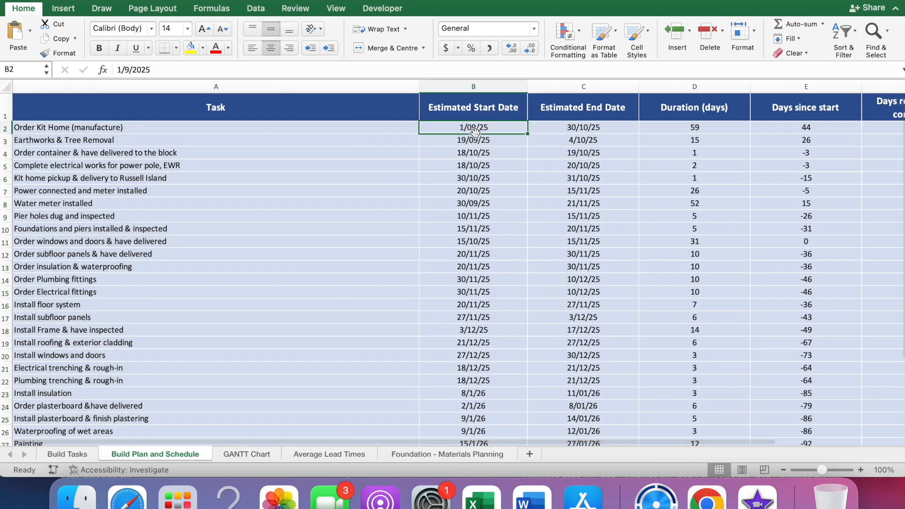
click(583, 127)
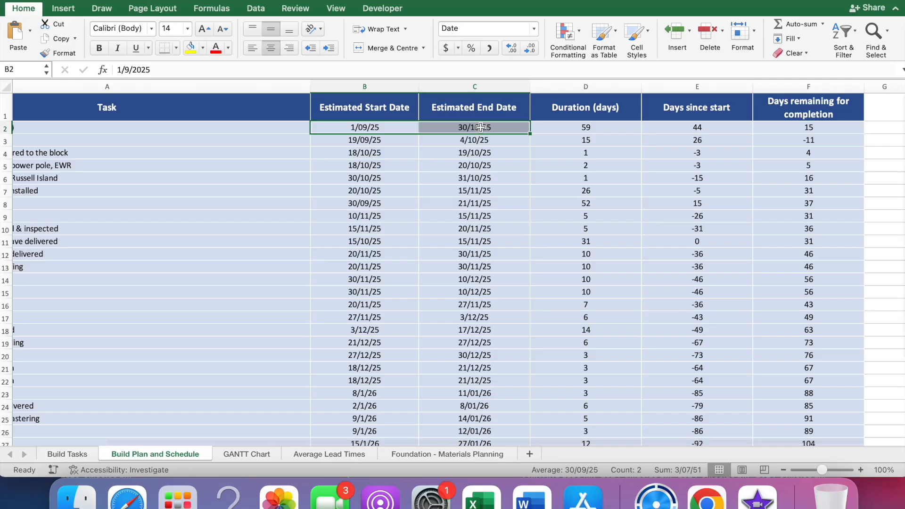
mouse_move(423, 149)
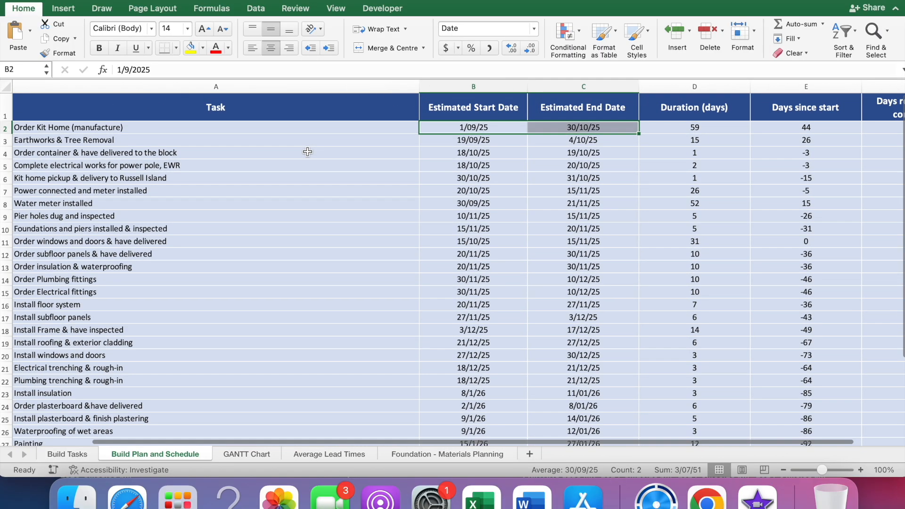
scroll(down, 3)
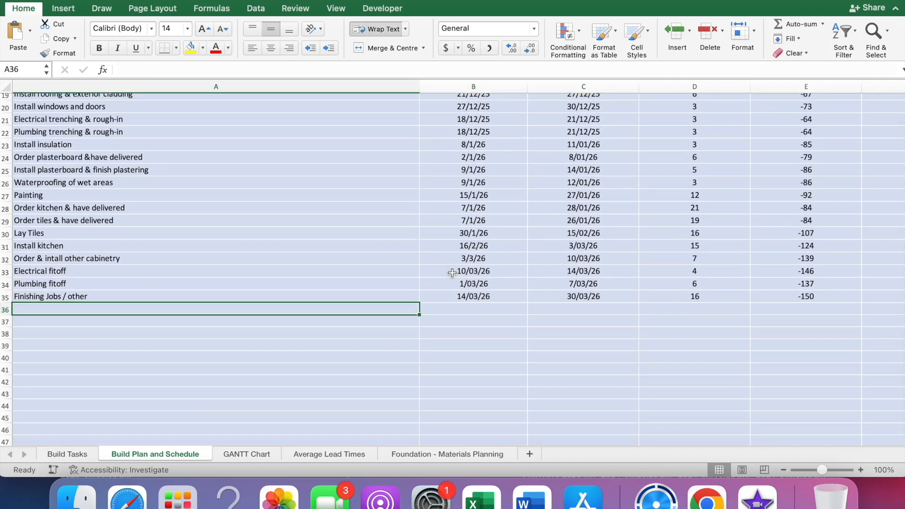
scroll(up, 3)
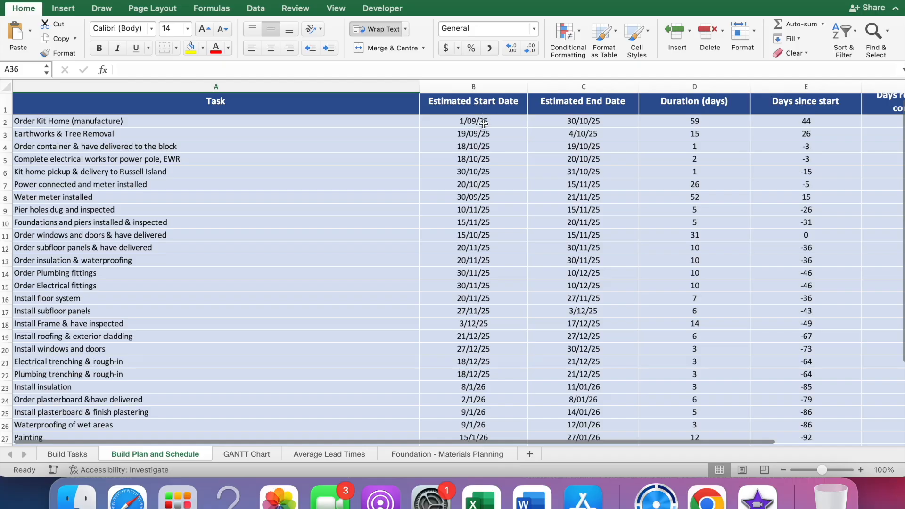
click(246, 454)
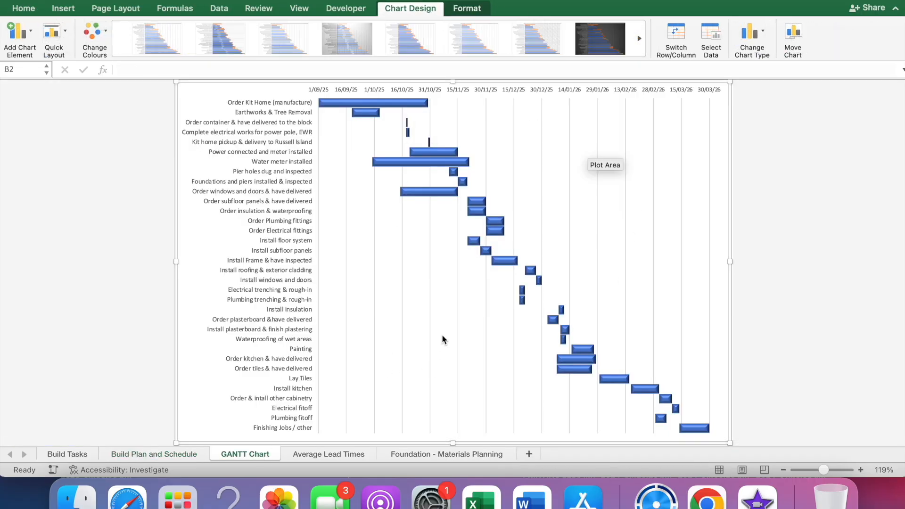
mouse_move(280, 116)
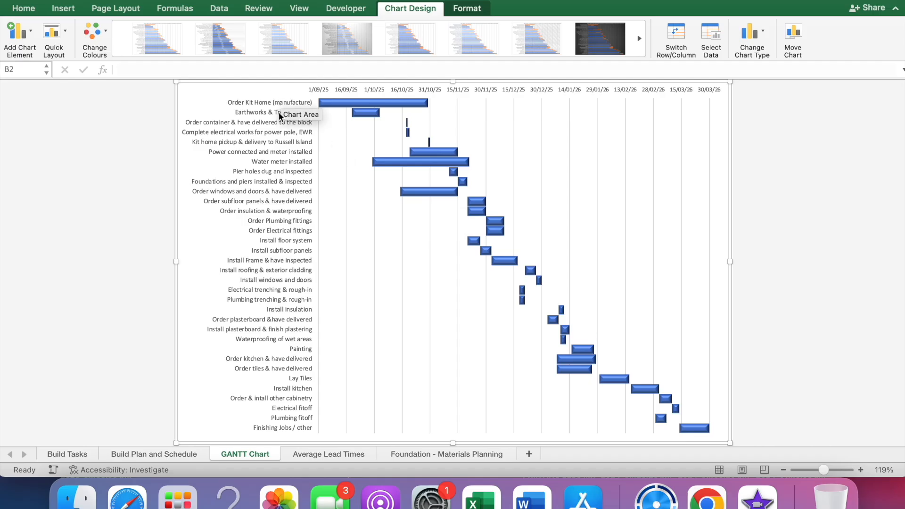
mouse_move(283, 235)
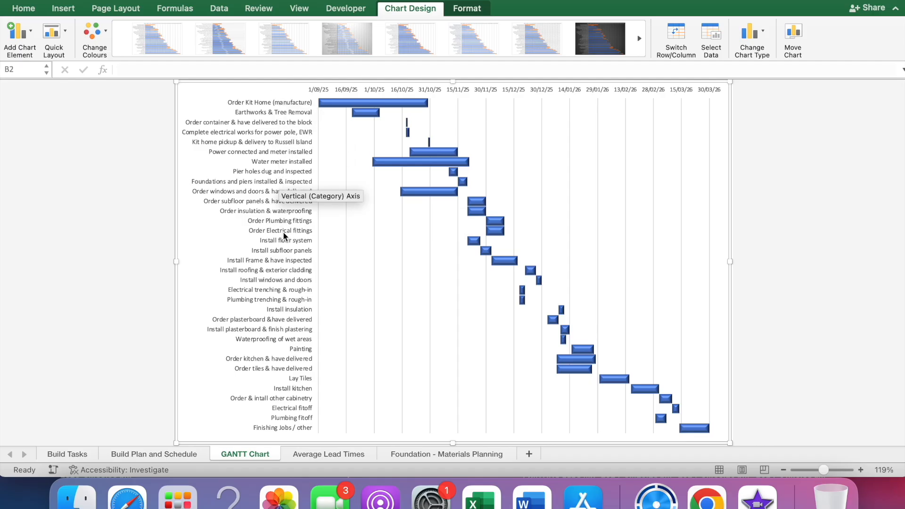
mouse_move(332, 89)
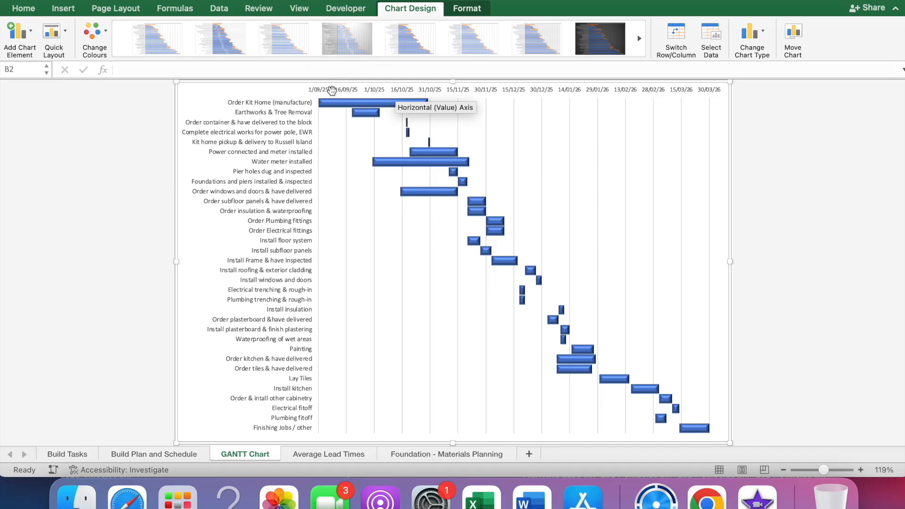
mouse_move(424, 93)
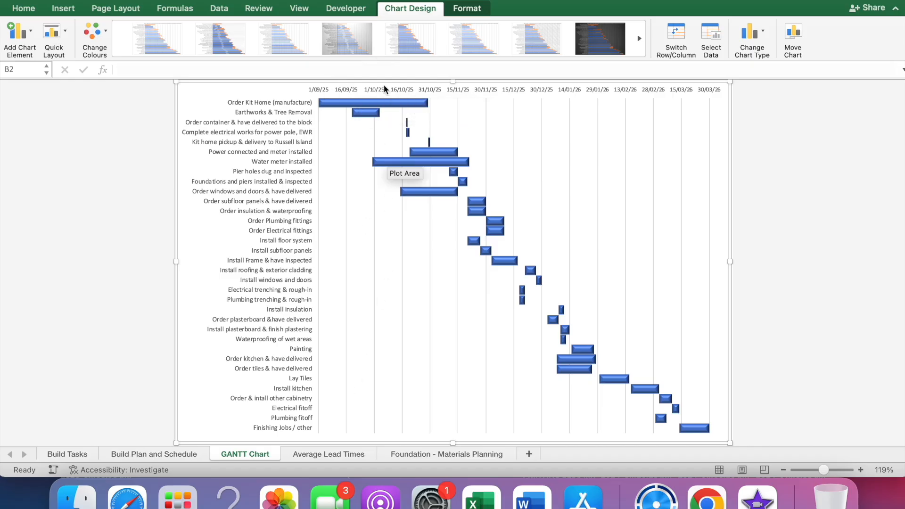
mouse_move(392, 95)
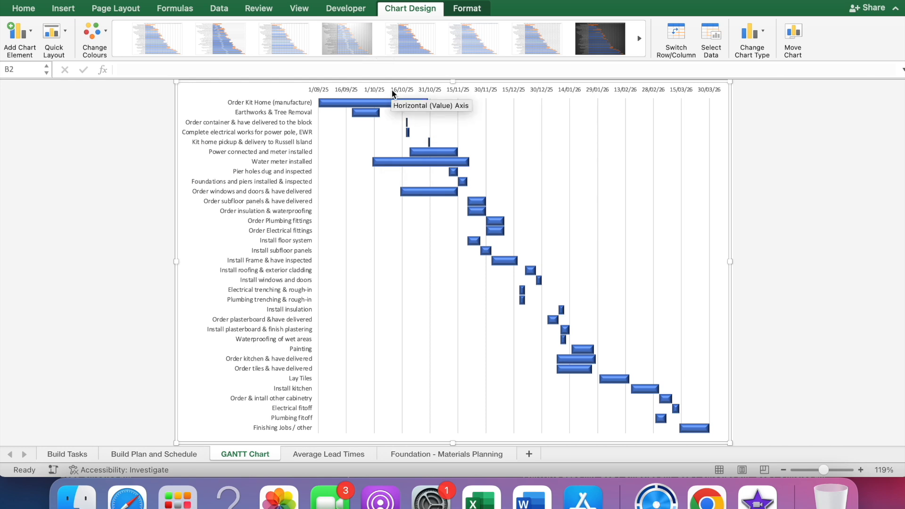
mouse_move(383, 108)
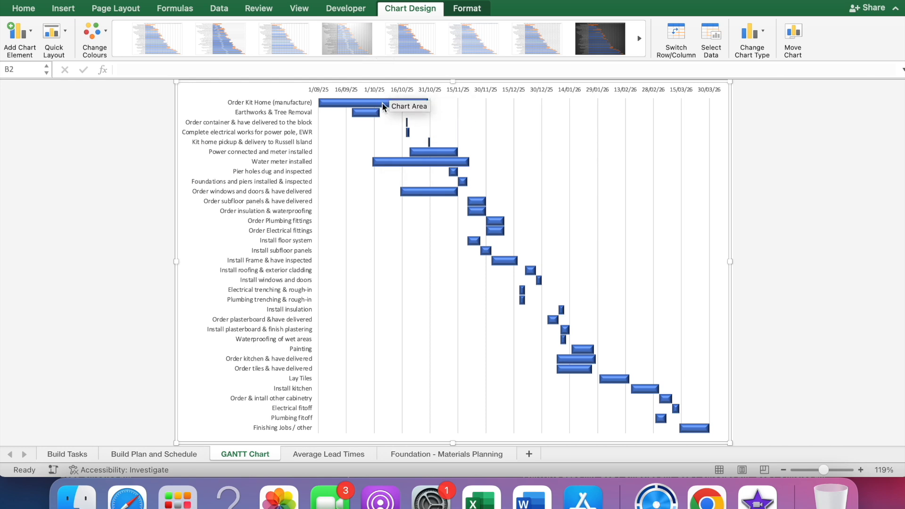
mouse_move(374, 102)
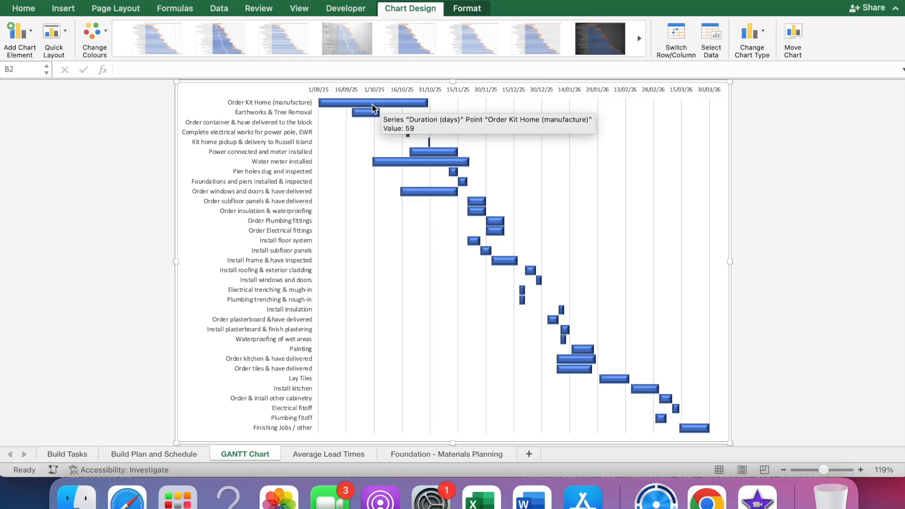
mouse_move(264, 112)
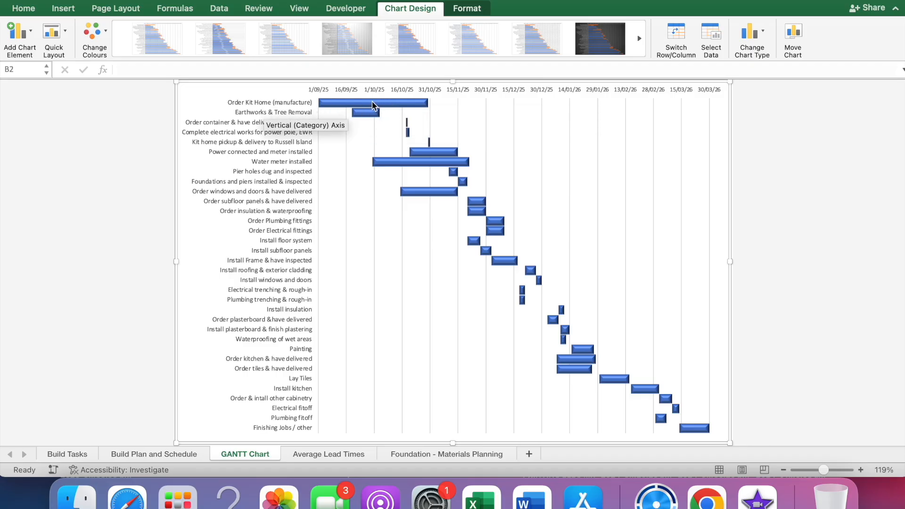
mouse_move(370, 107)
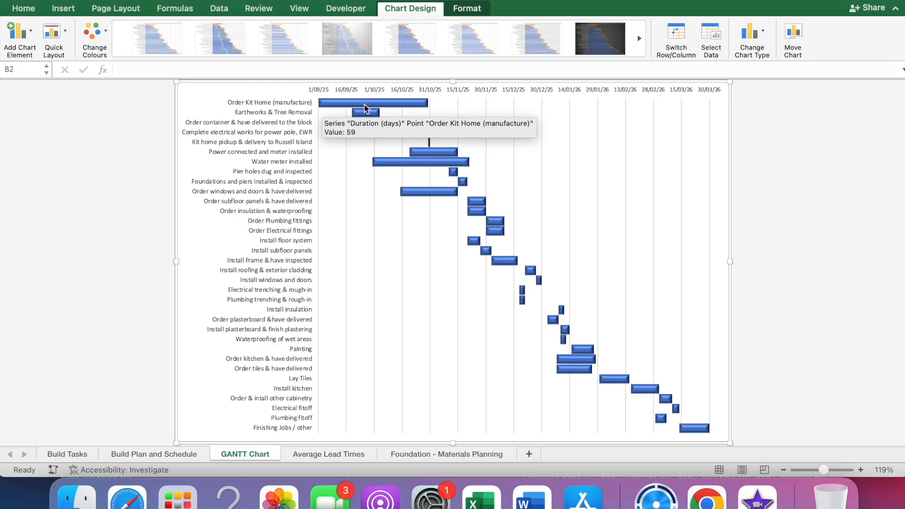
mouse_move(399, 103)
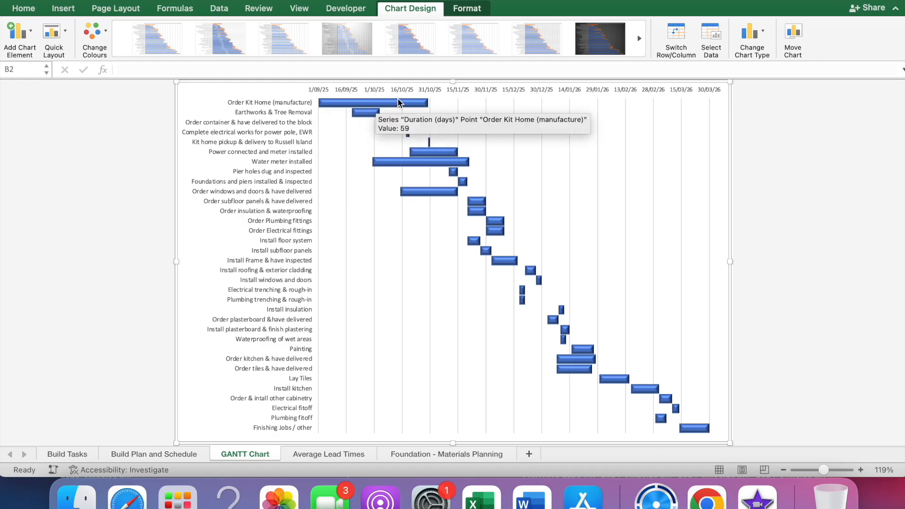
mouse_move(401, 104)
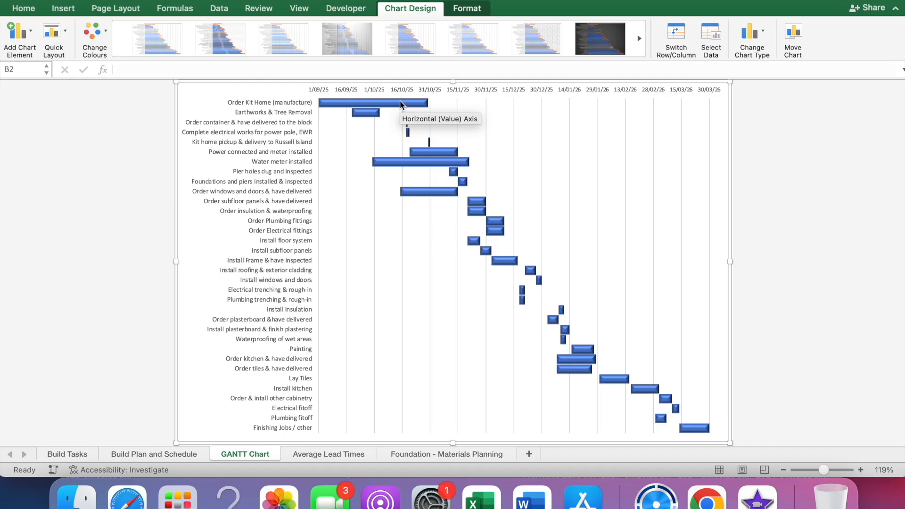
mouse_move(295, 122)
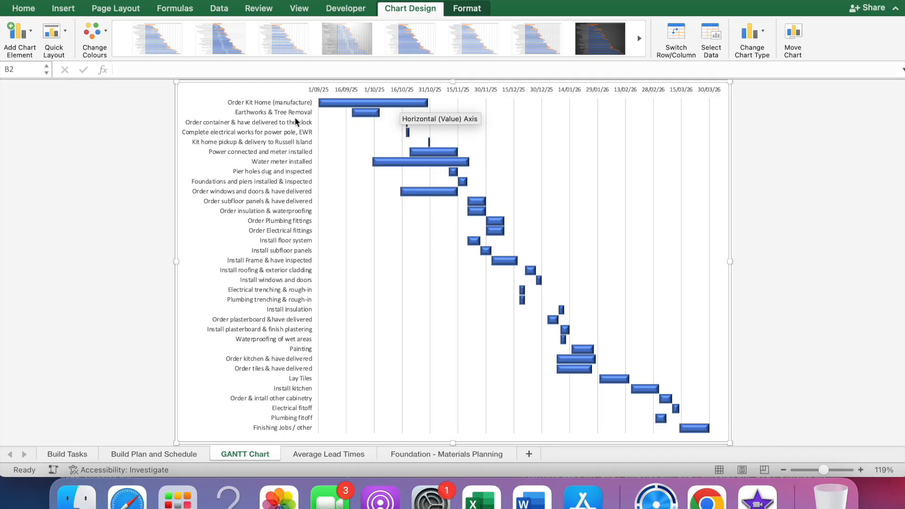
mouse_move(375, 119)
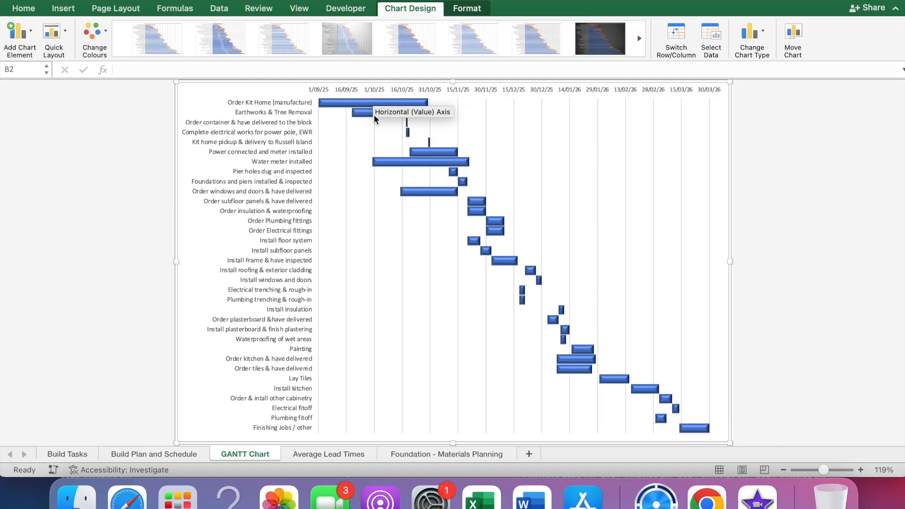
mouse_move(402, 106)
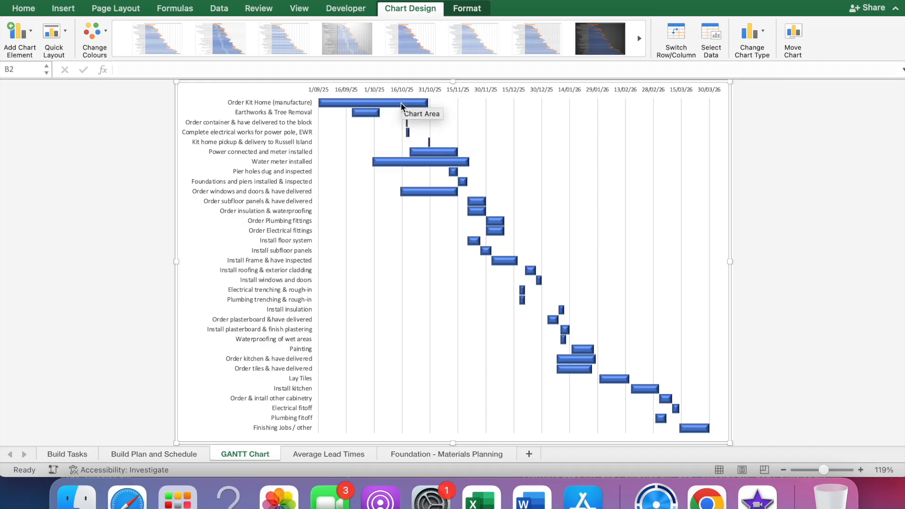
mouse_move(372, 118)
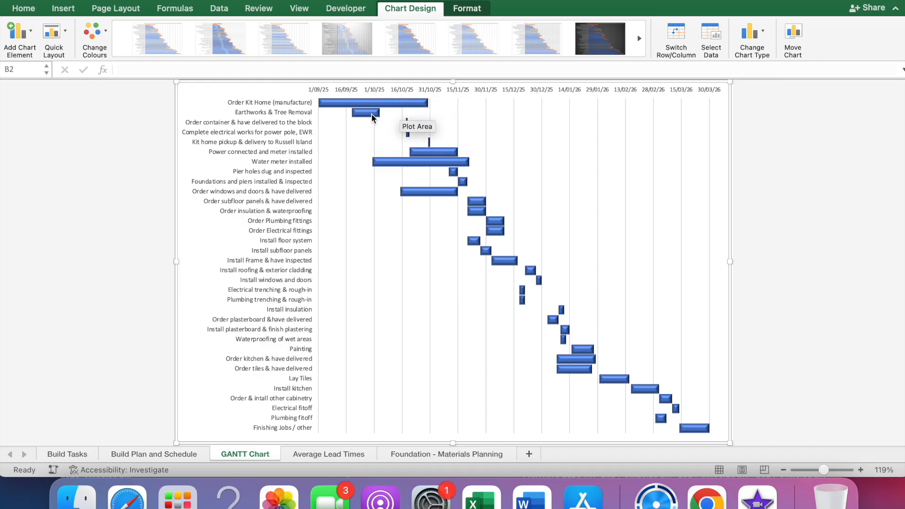
mouse_move(393, 113)
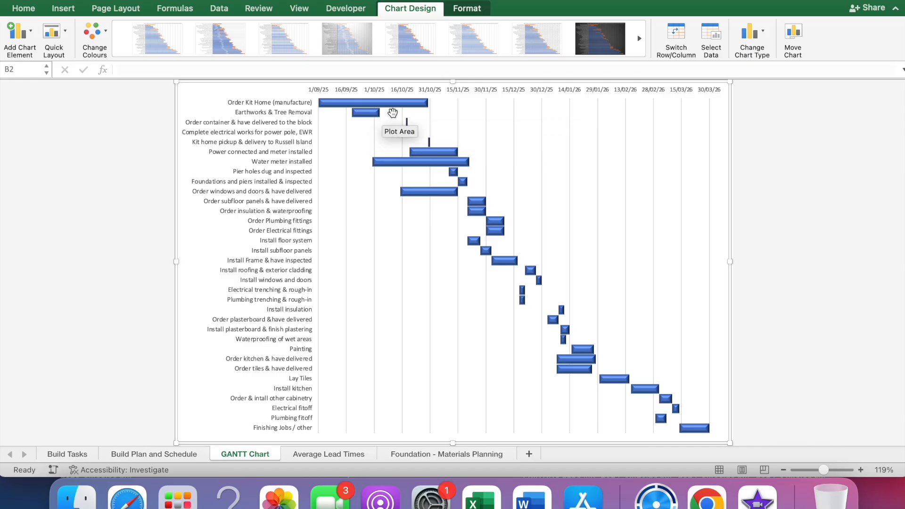
mouse_move(402, 144)
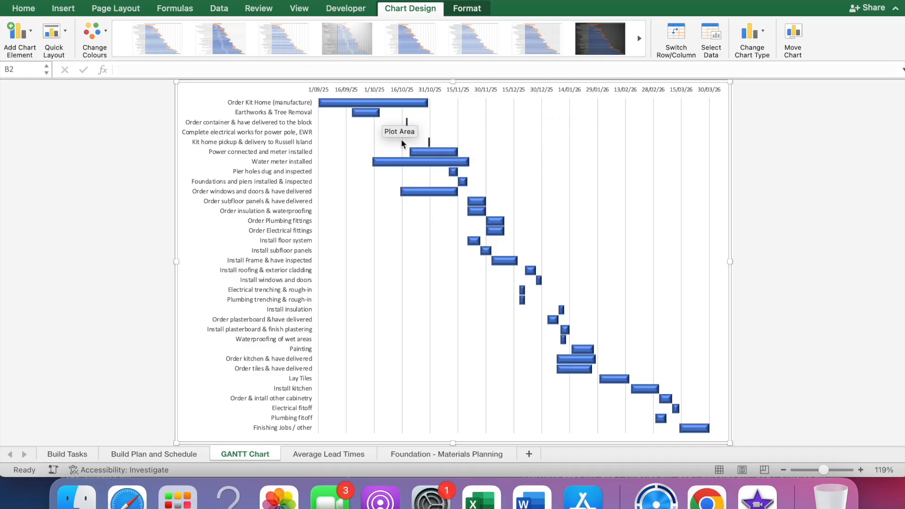
mouse_move(408, 184)
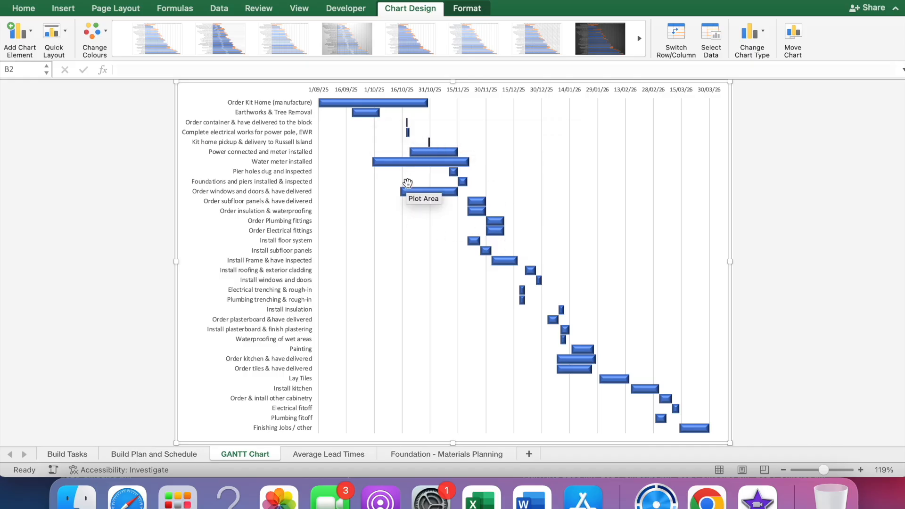
Open the Average Lead Times sheet listing typical task durations
click(327, 453)
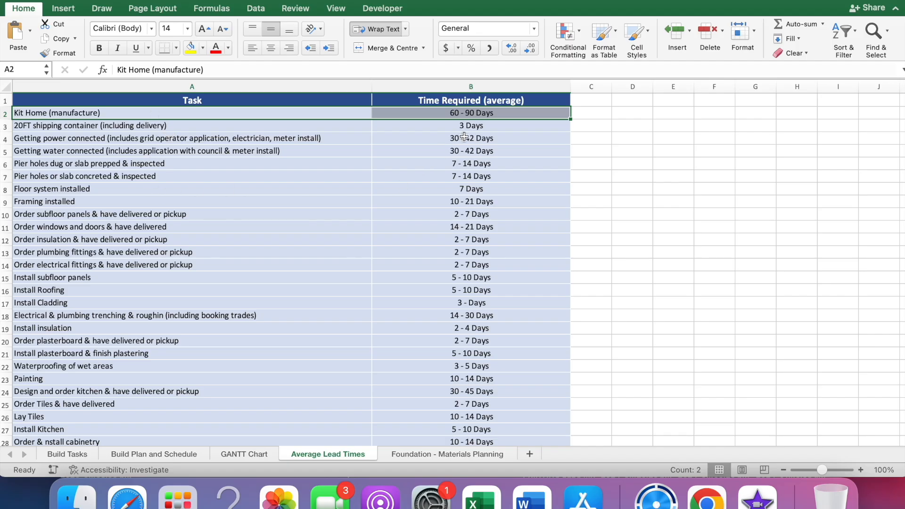
click(471, 138)
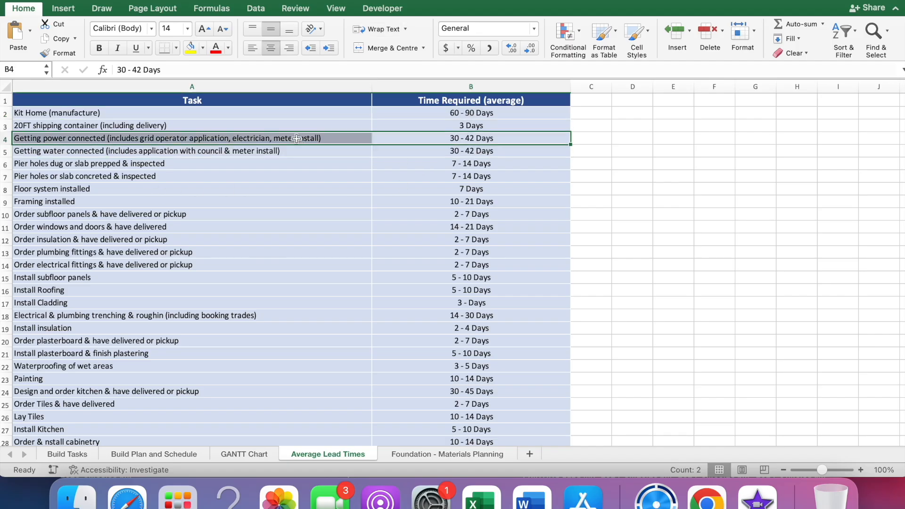
click(471, 226)
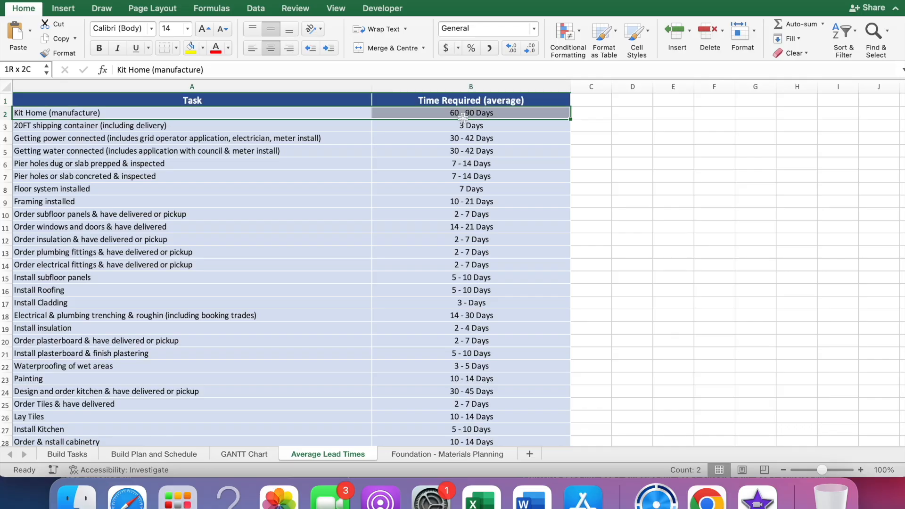
click(471, 113)
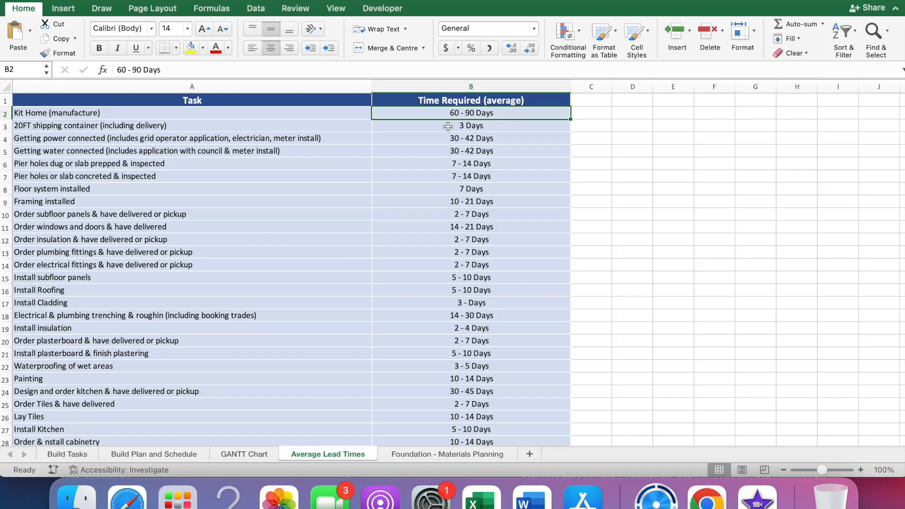
scroll(down, 3)
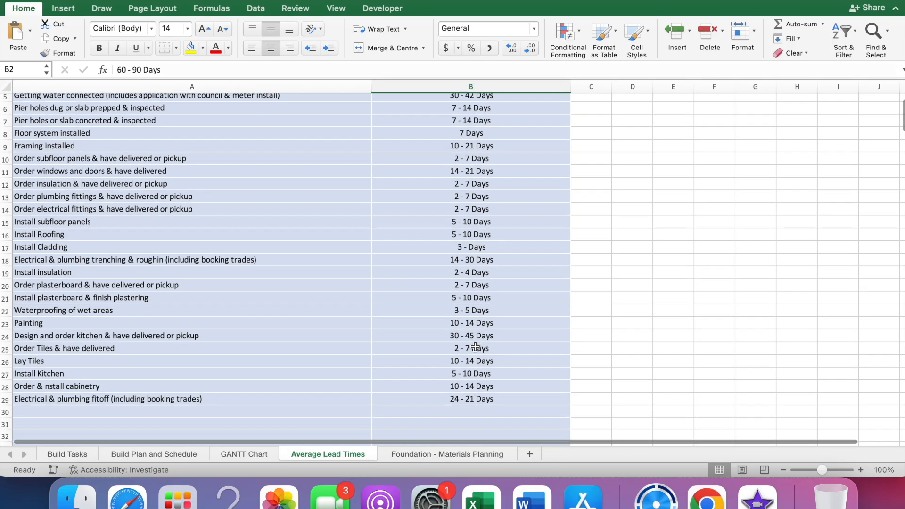
click(243, 453)
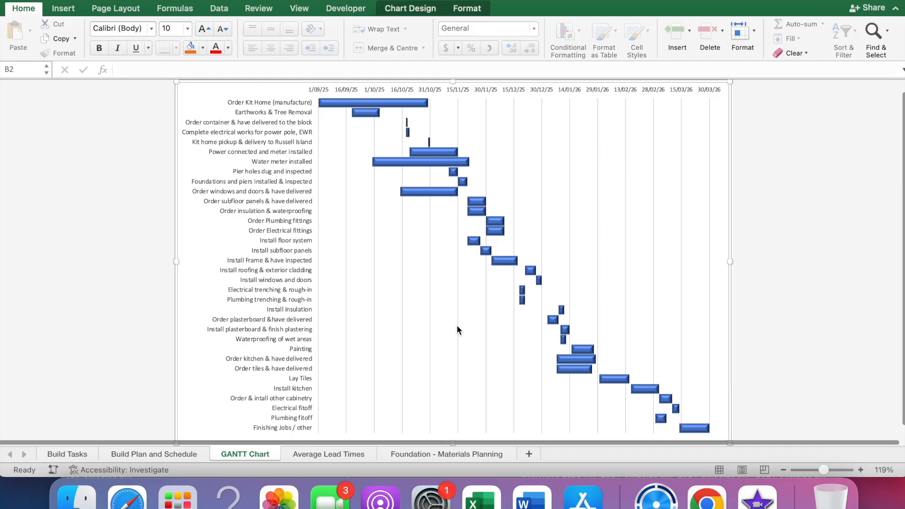
click(155, 454)
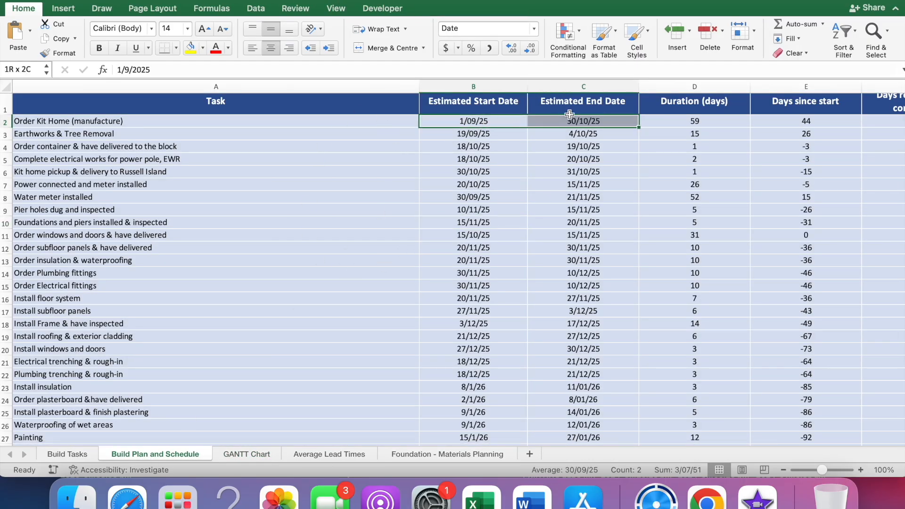
click(328, 454)
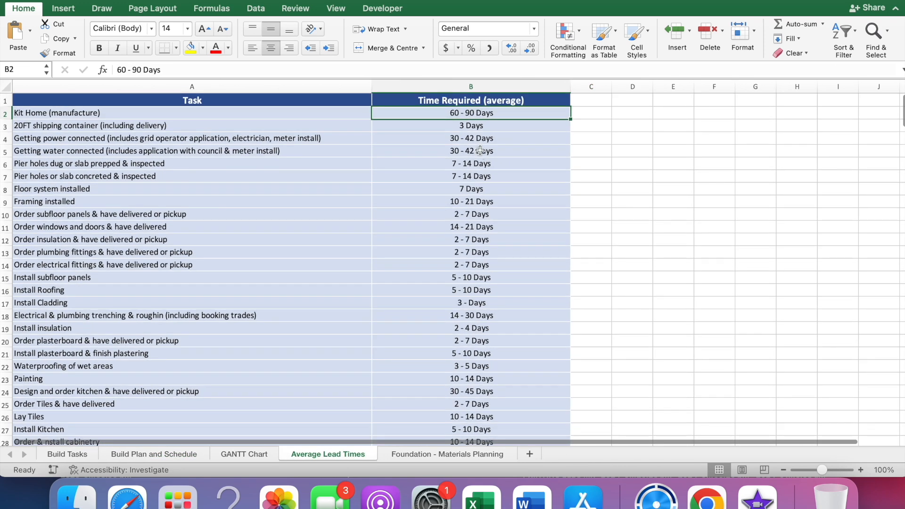
click(154, 454)
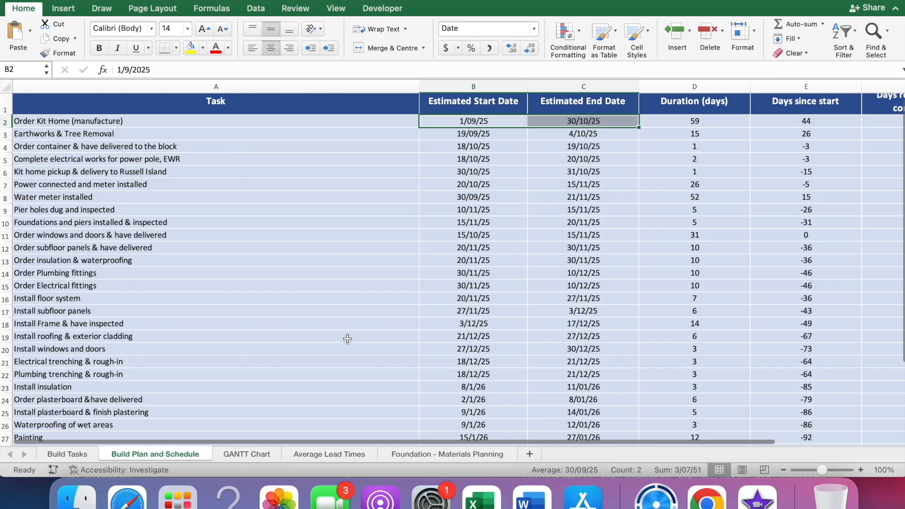
click(246, 454)
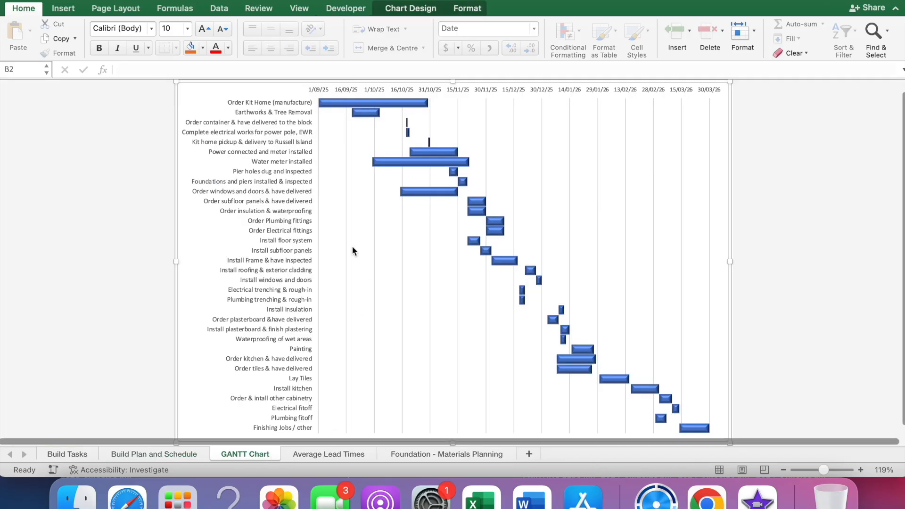
click(327, 453)
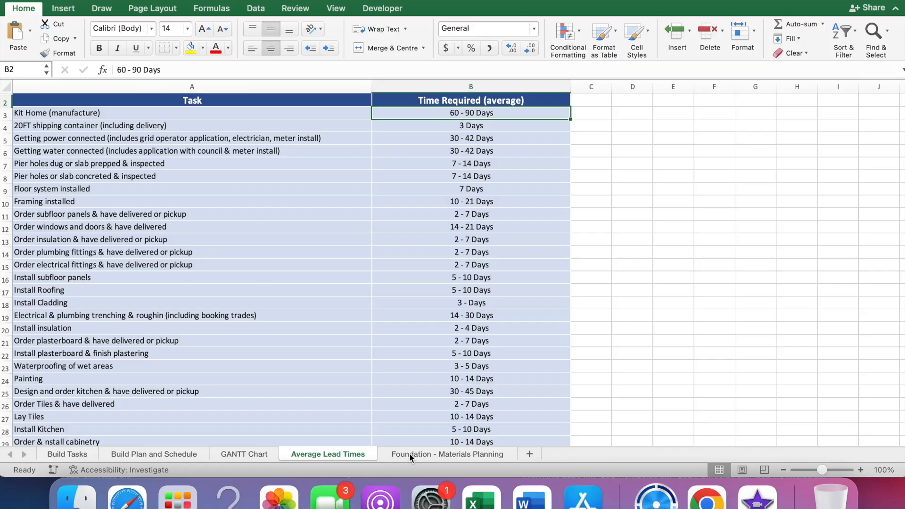
View Foundation - Materials Planning, highlight the foundation materials, then return to GANTT Chart
click(446, 454)
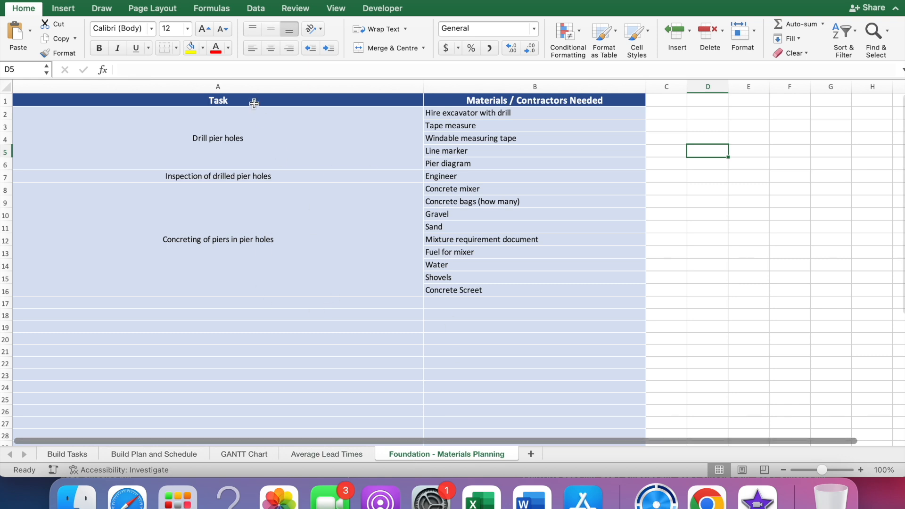
mouse_move(455, 119)
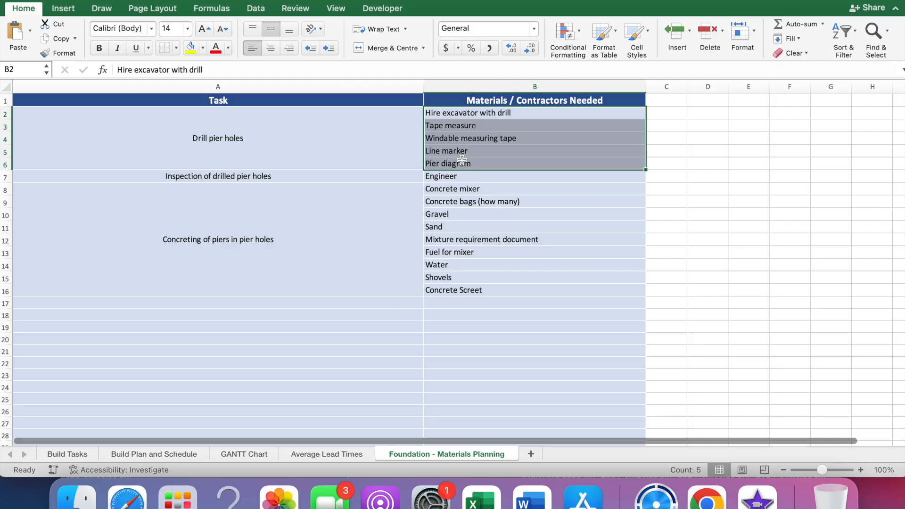
click(497, 265)
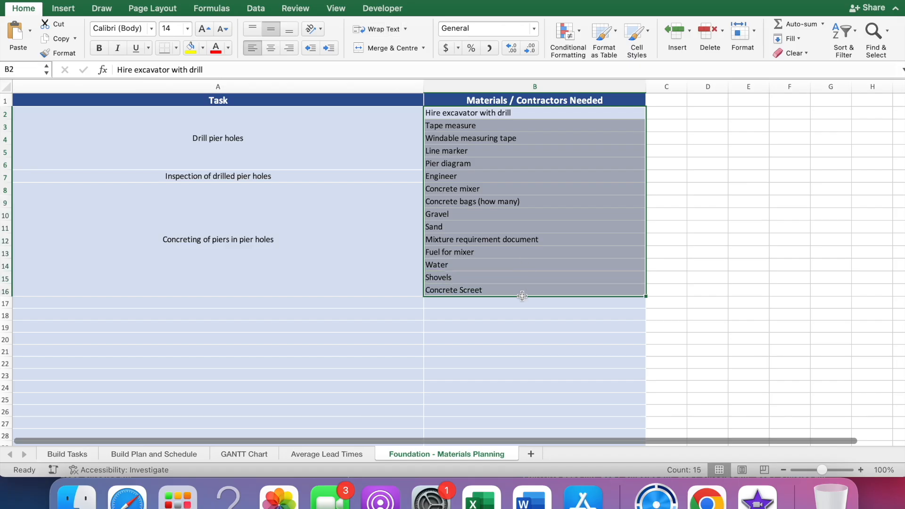
mouse_move(185, 354)
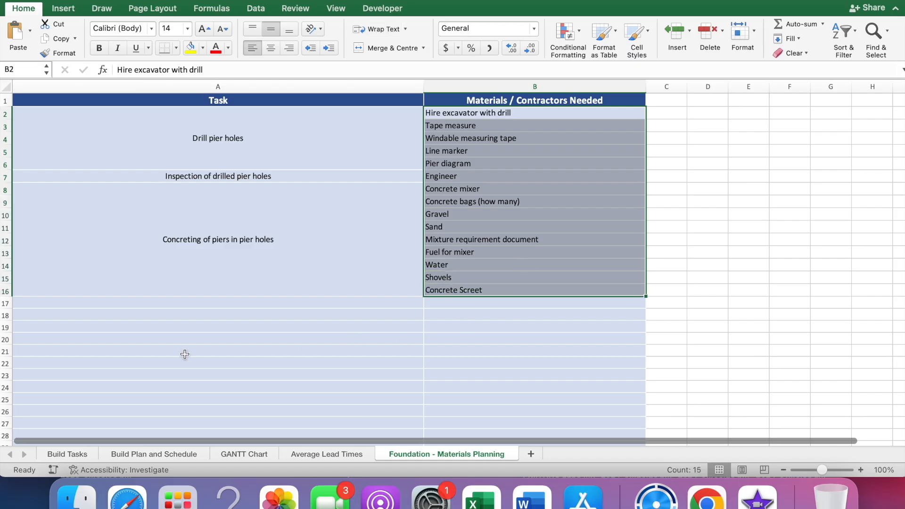
click(244, 453)
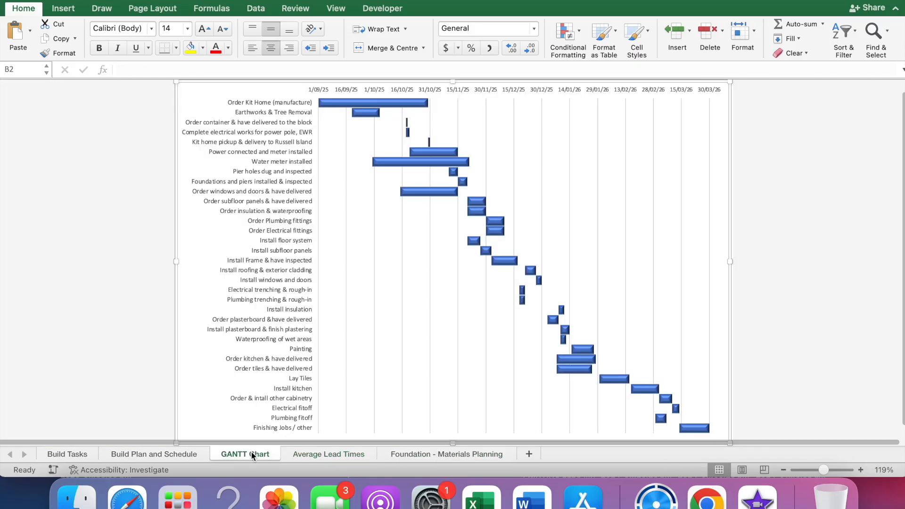
Return to the Build Tasks sheet and select the Task heading cell A1
click(67, 453)
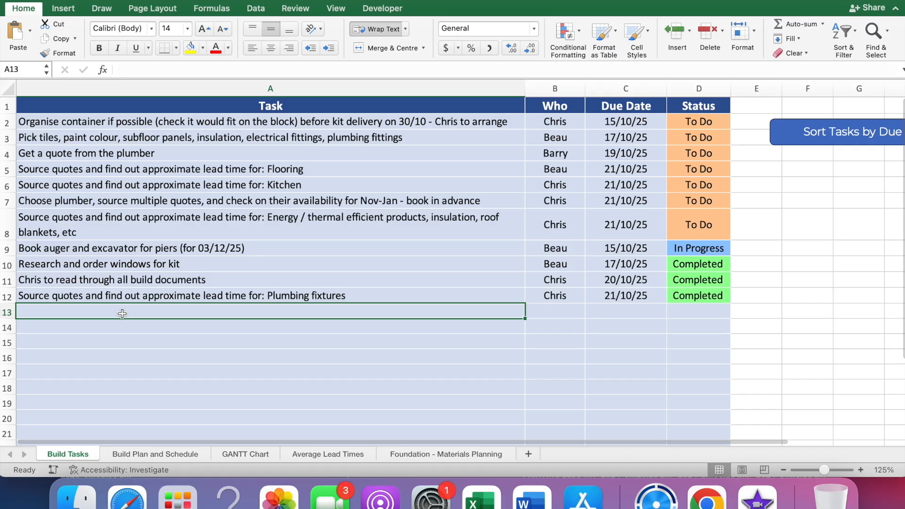
mouse_move(305, 126)
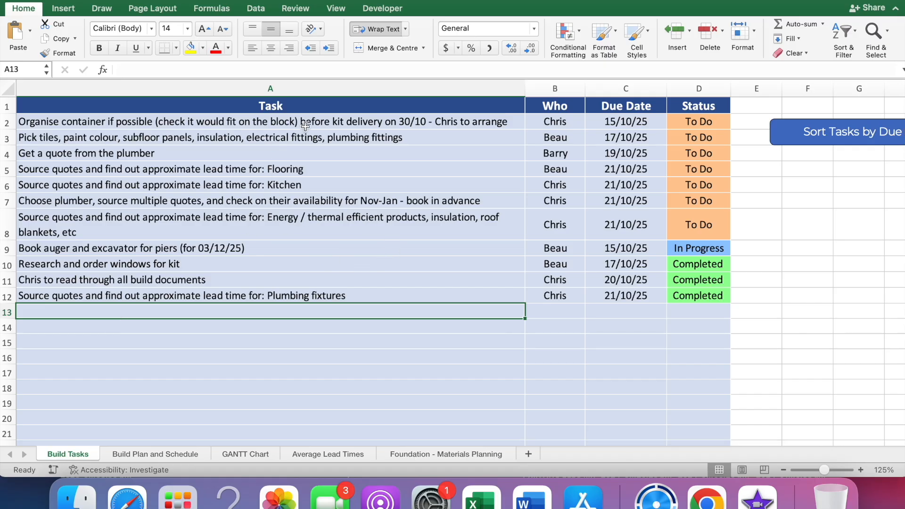
mouse_move(510, 138)
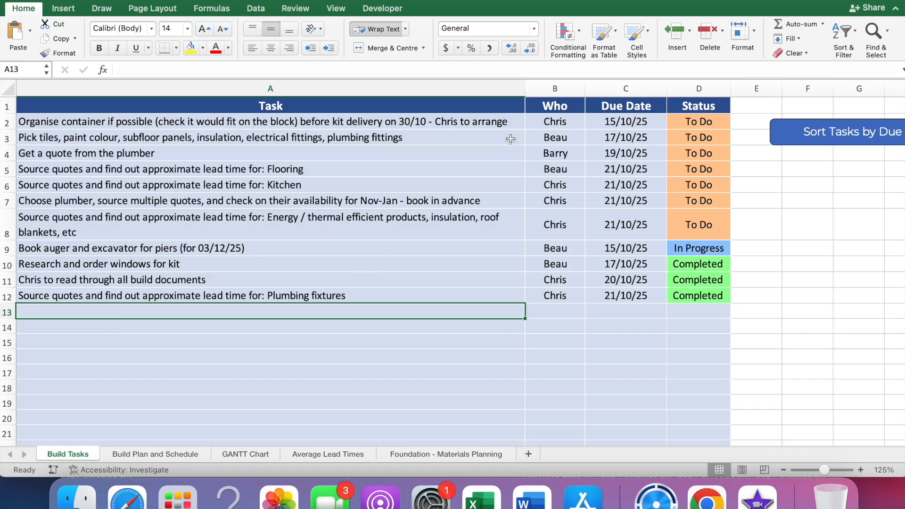
mouse_move(281, 281)
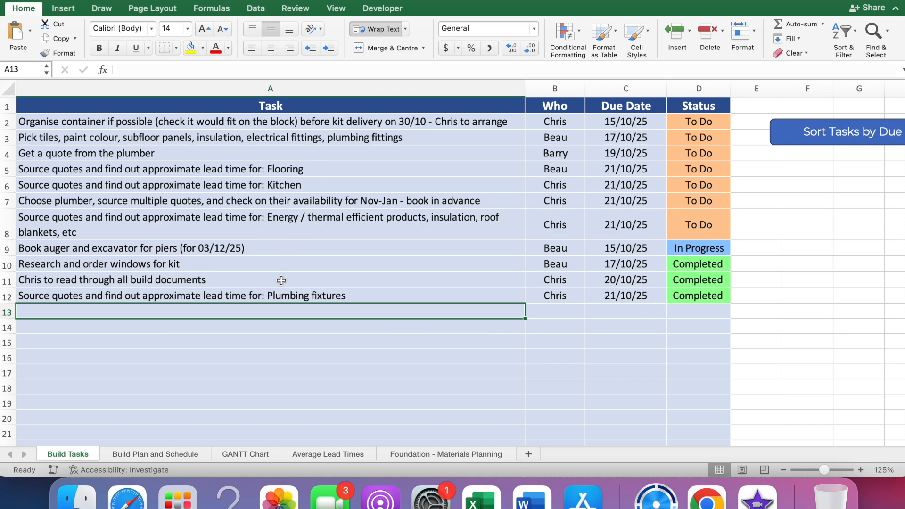
click(271, 105)
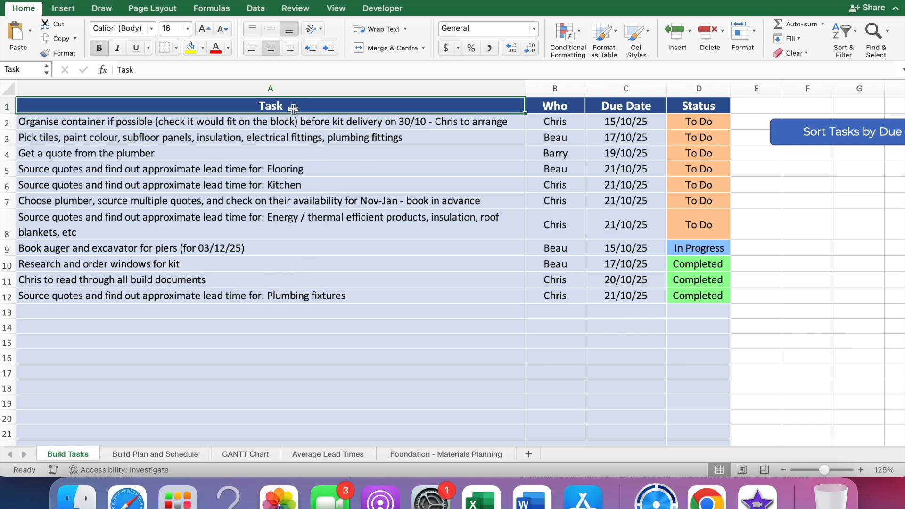